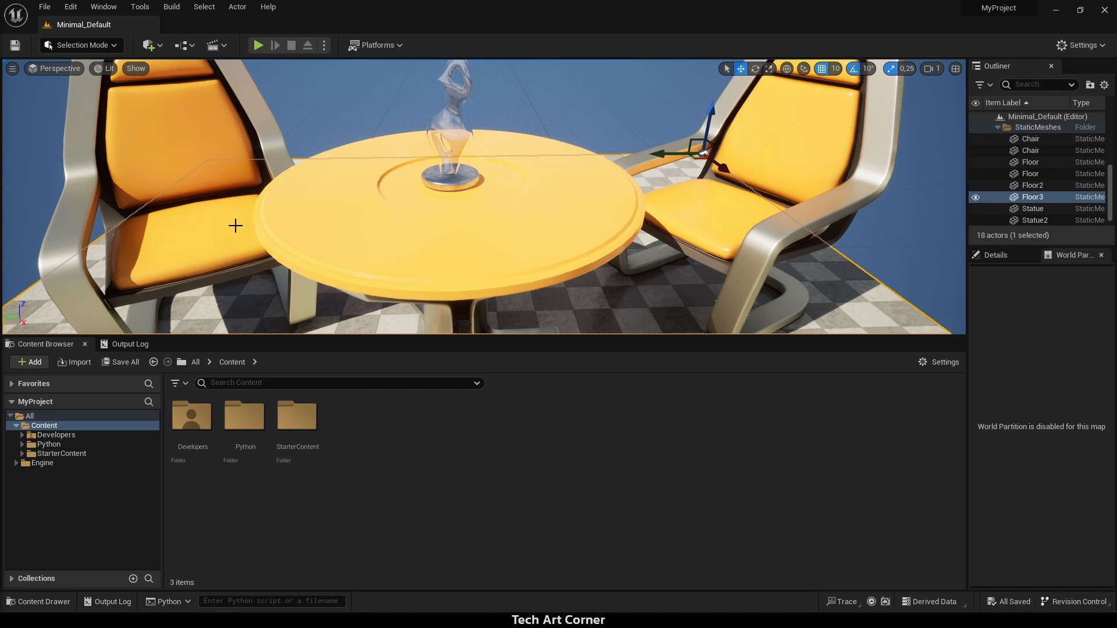
- Look through the Edit menu's entries, then close it
left_click(70, 7)
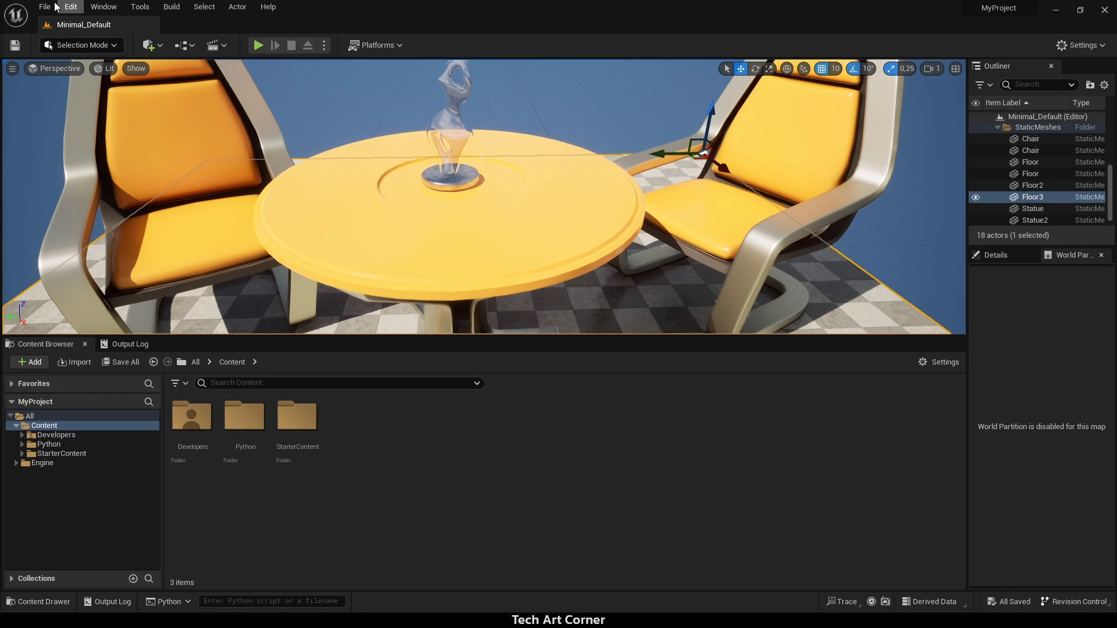
left_click(72, 6)
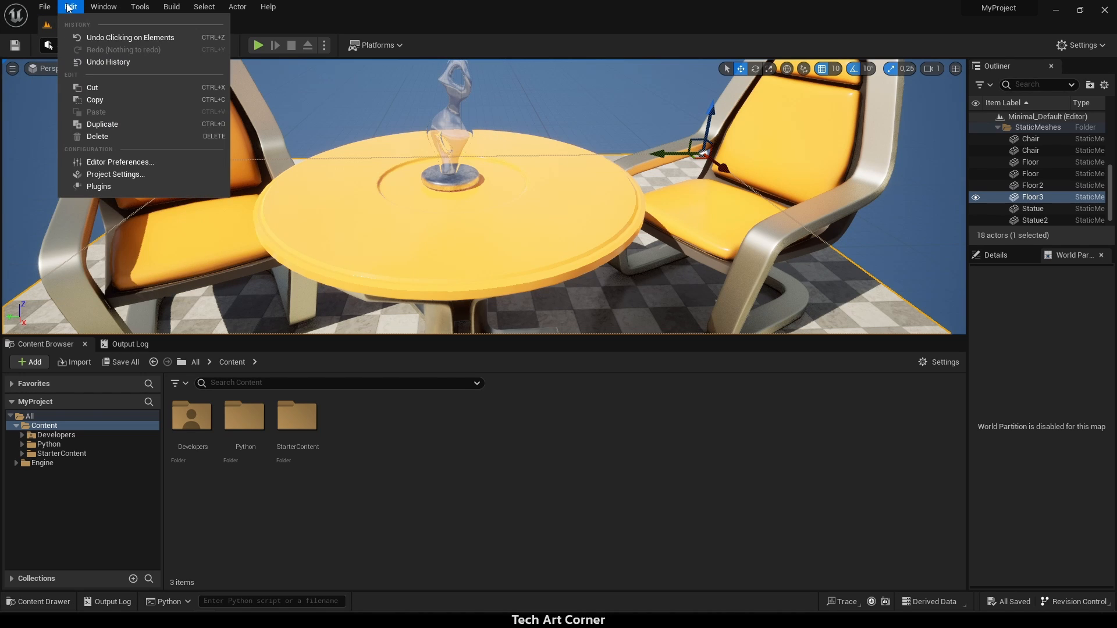
mouse_move(64, 26)
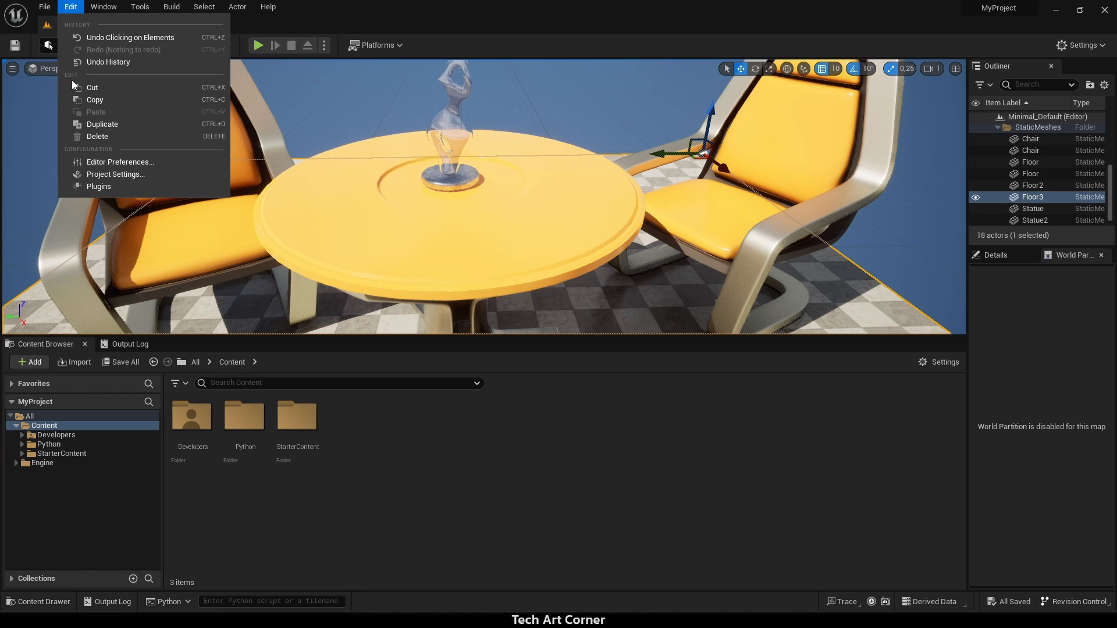
left_click(374, 6)
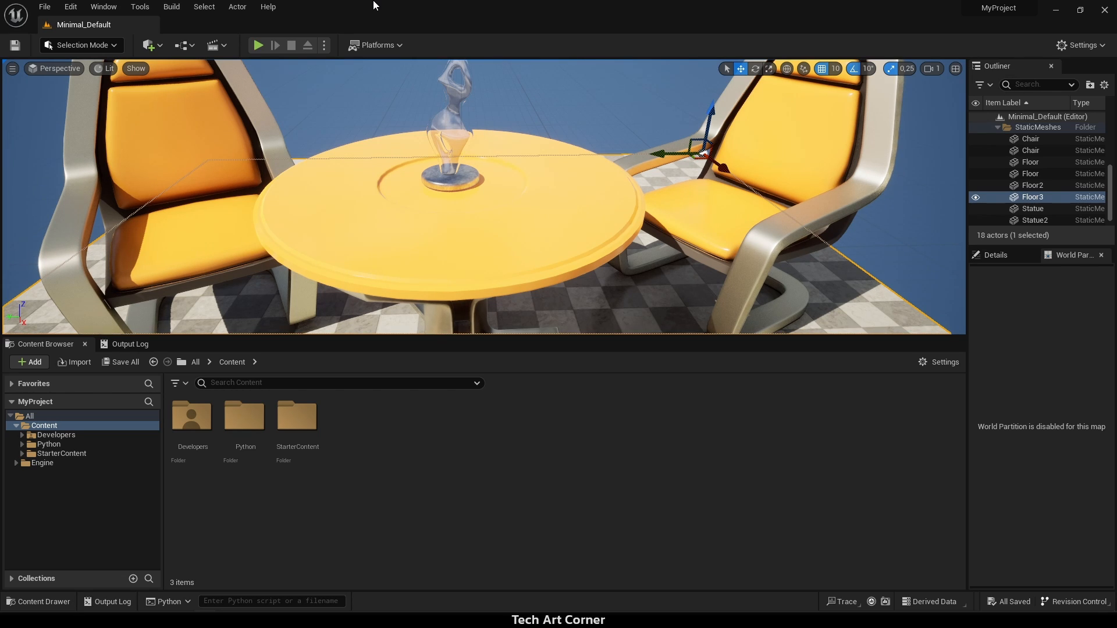
- Enable Display UI Extension Points under Editor Preferences > Miscellaneous, declining the restart
left_click(72, 7)
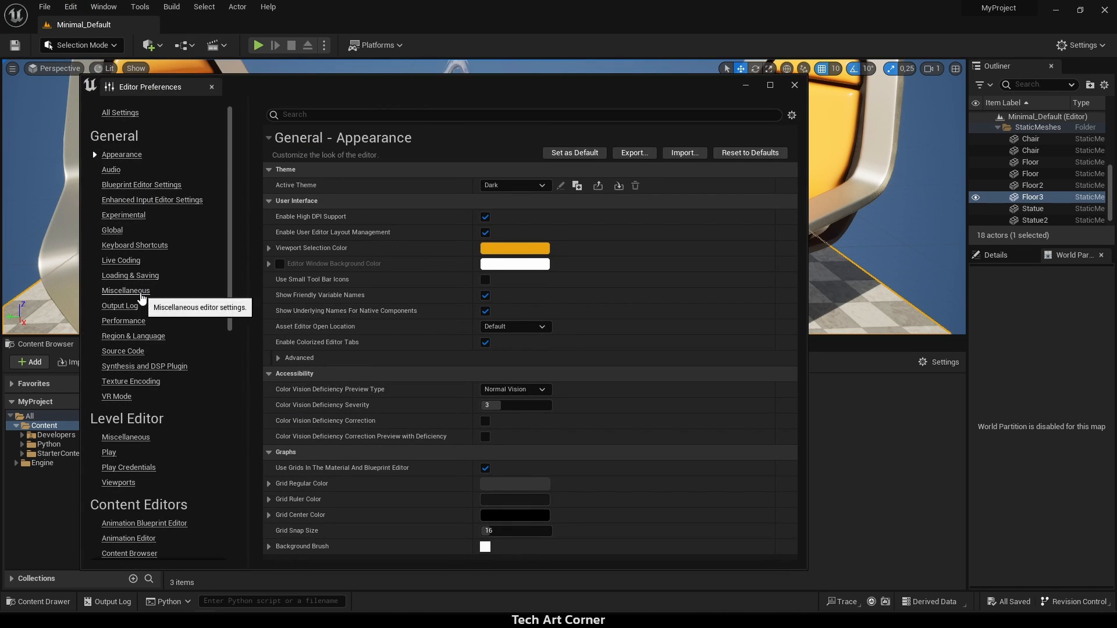
left_click(126, 290)
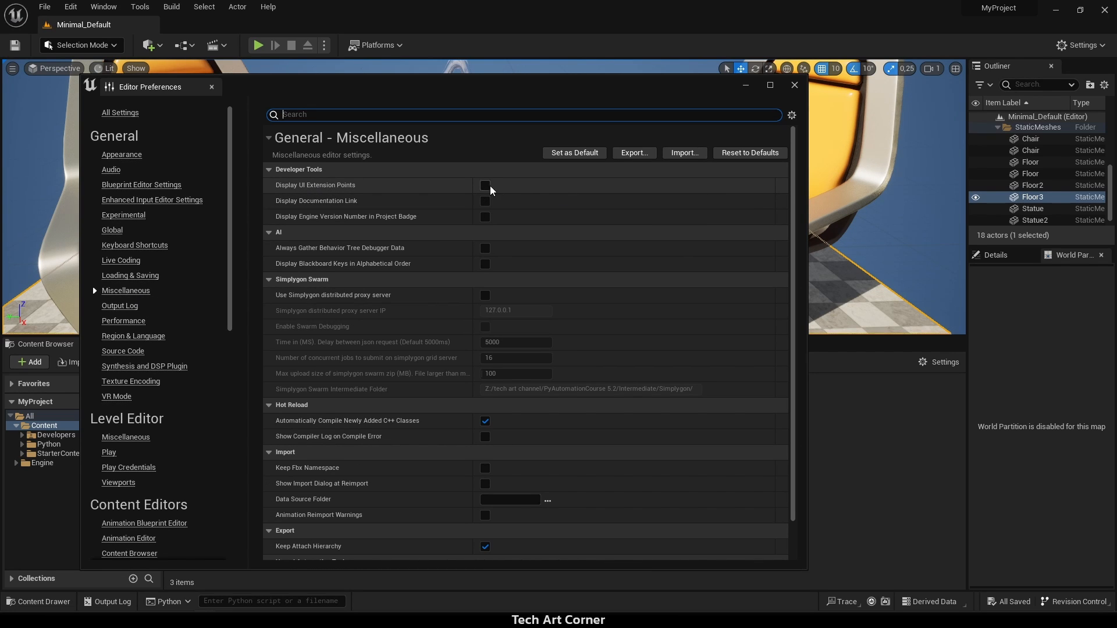
left_click(486, 186)
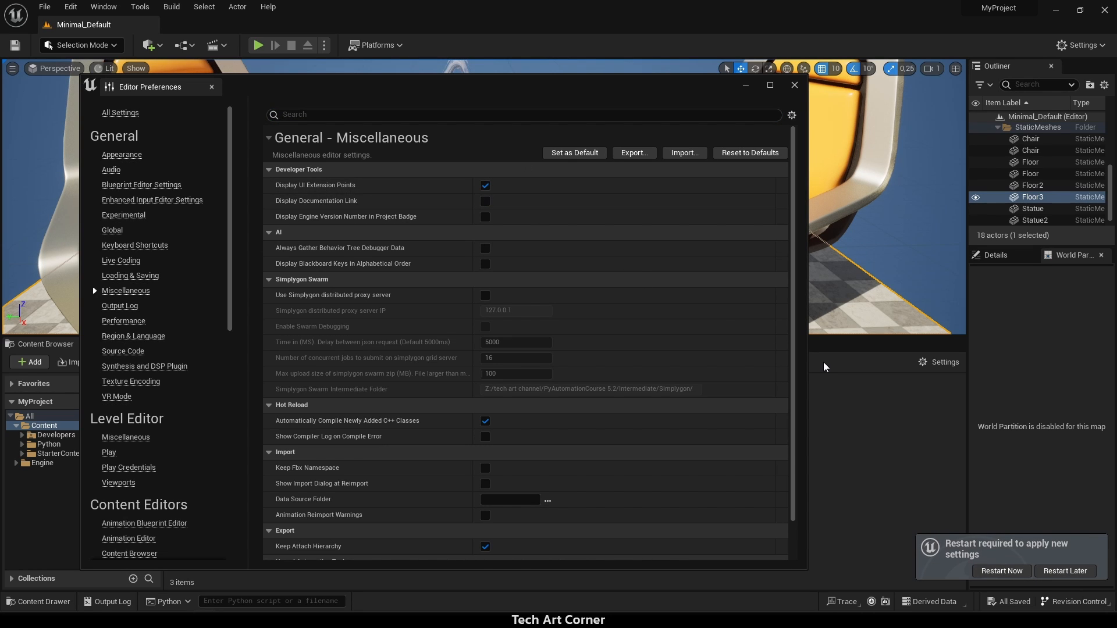
left_click(121, 154)
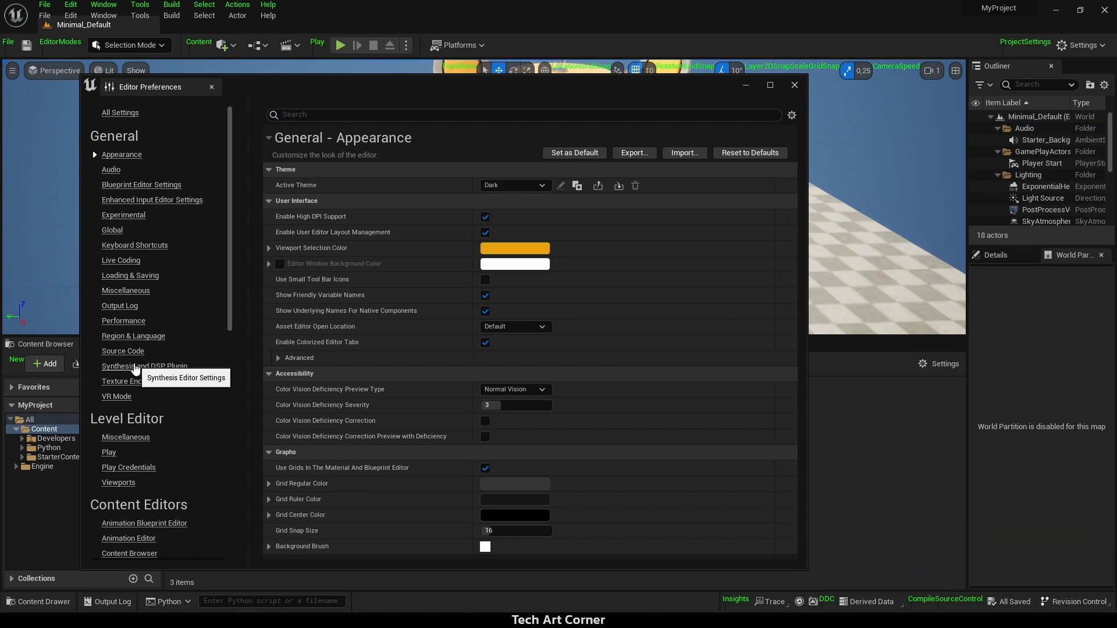
mouse_move(141, 386)
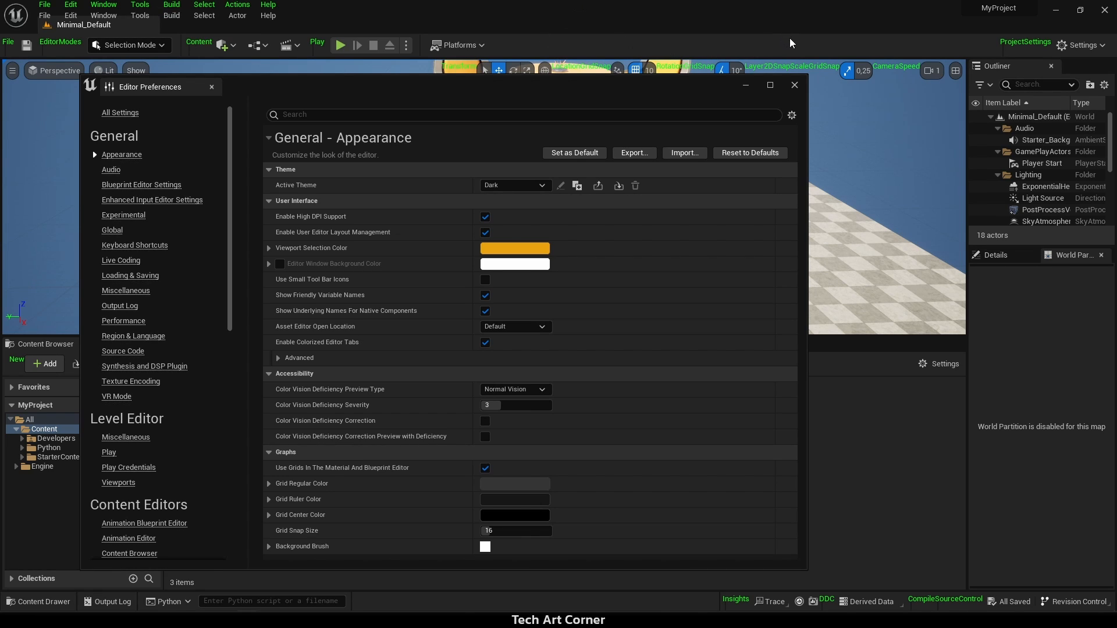
- Close Editor Preferences and view the green extension point names in the Edit menu
left_click(795, 85)
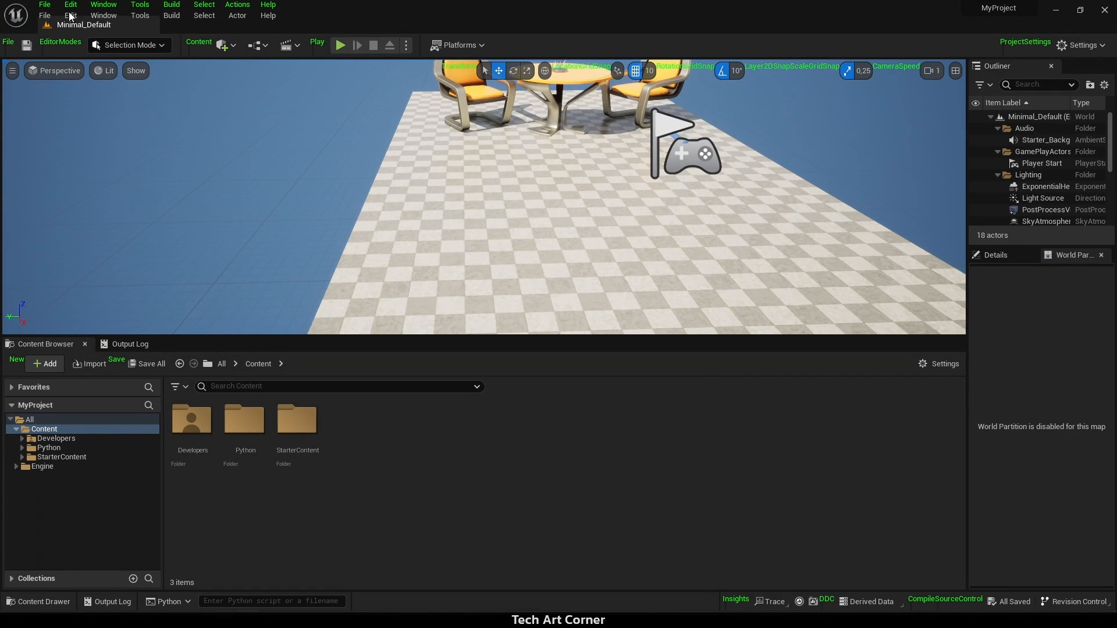
left_click(70, 5)
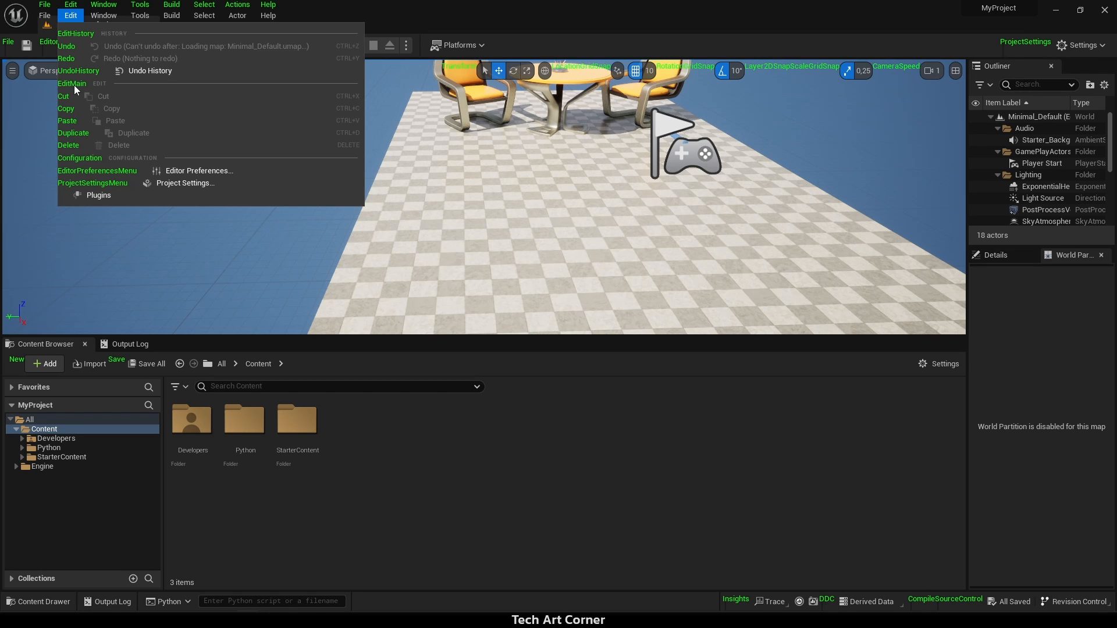
mouse_move(667, 437)
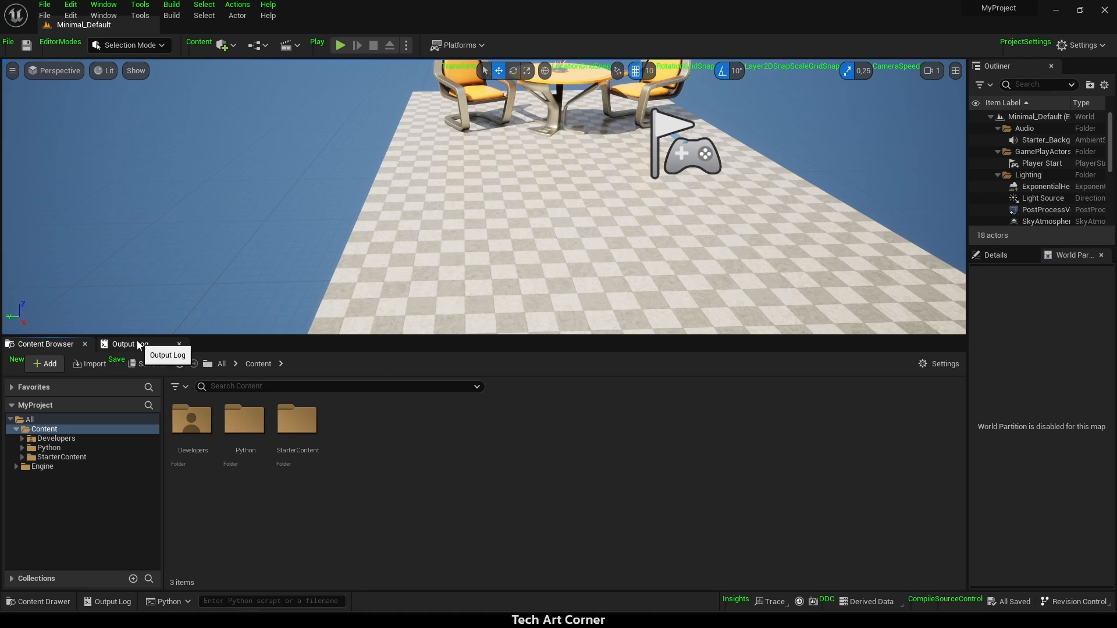
- In the Output Log Python console, get ToolMenus, find LevelEditor.MainMenu.Edit and print it
left_click(131, 345)
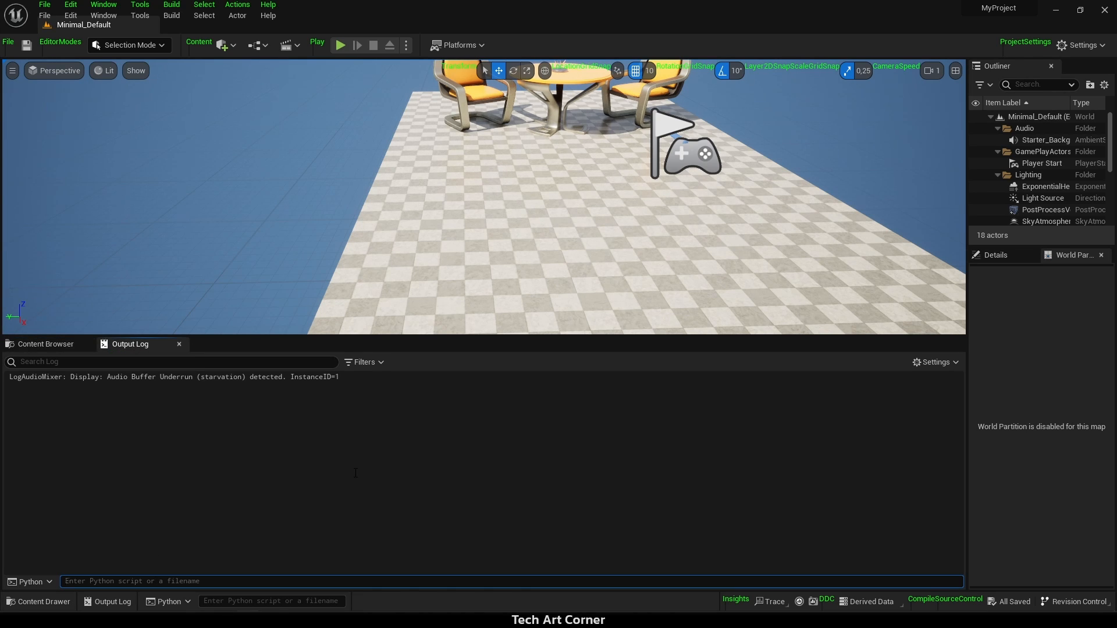
type("menus = unreal.ToolMenus.get()")
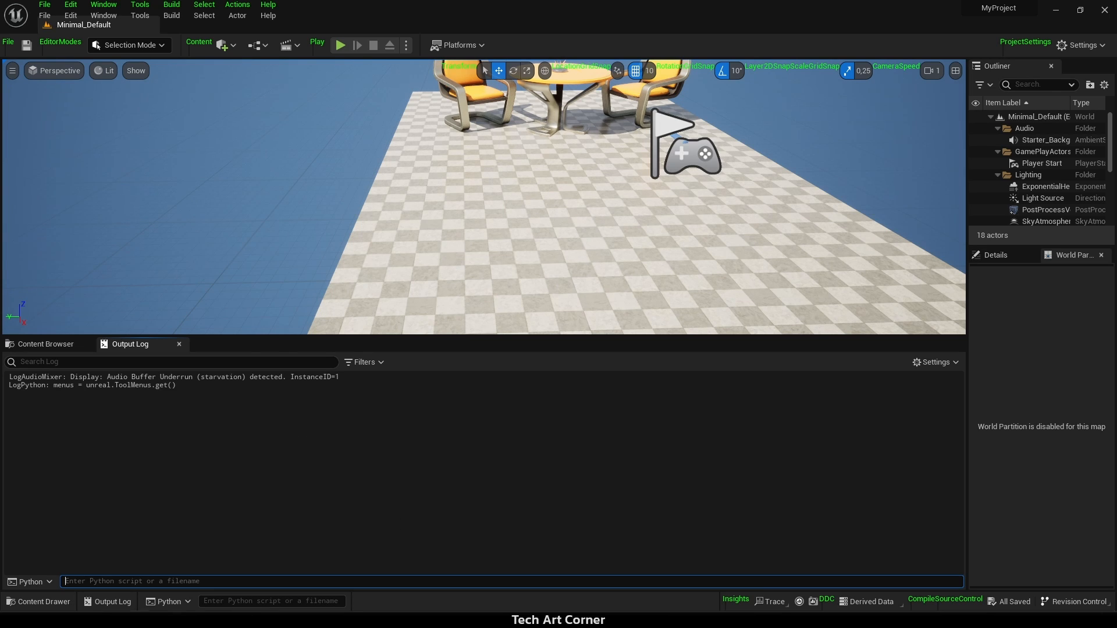
mouse_move(83, 508)
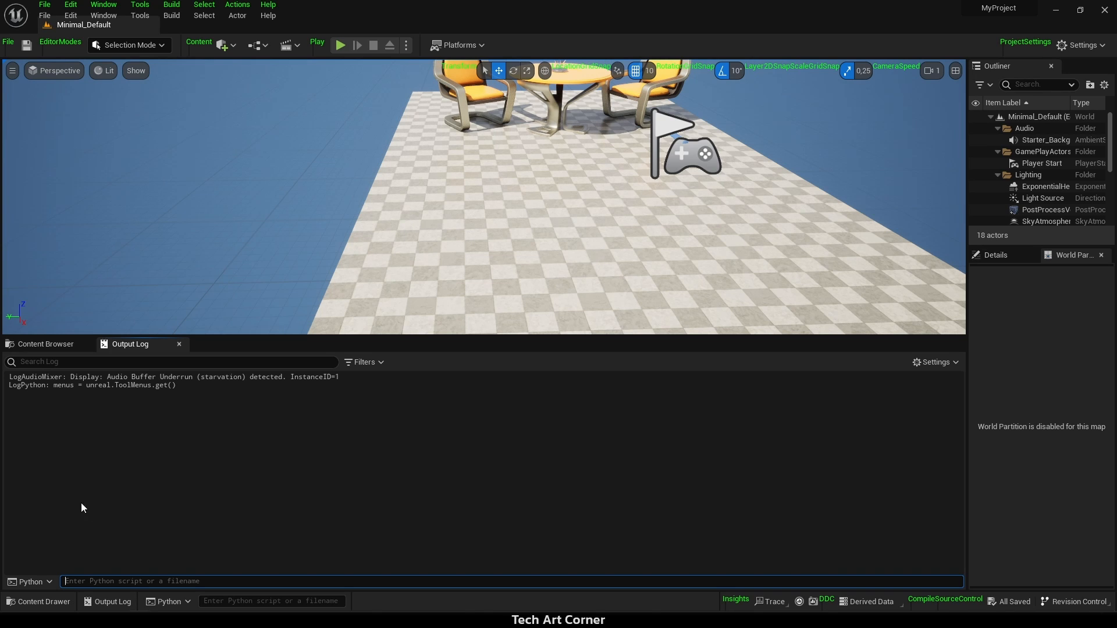
type("edit_menu = menus.find_menu(\"LevelEditor.MainMenu.Edit\")")
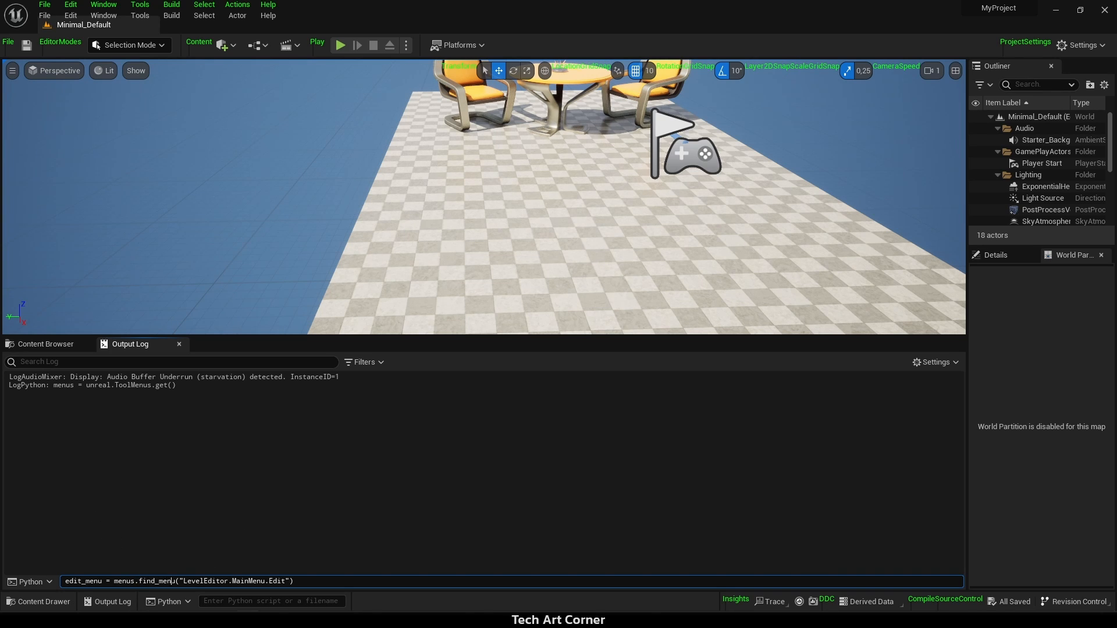
key("Enter")
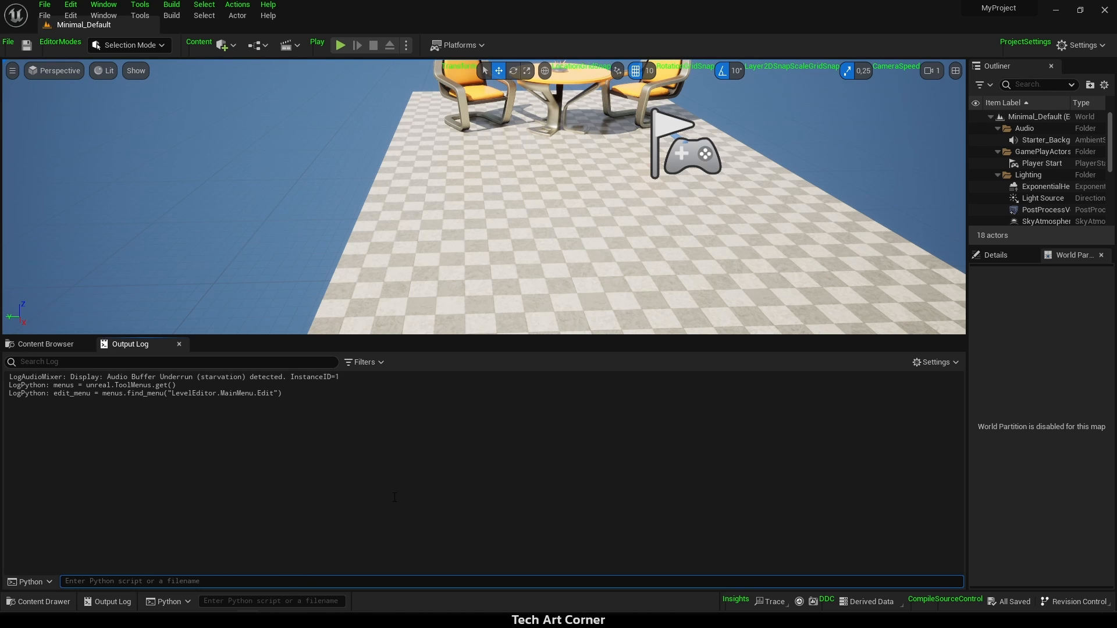
type("print(edi")
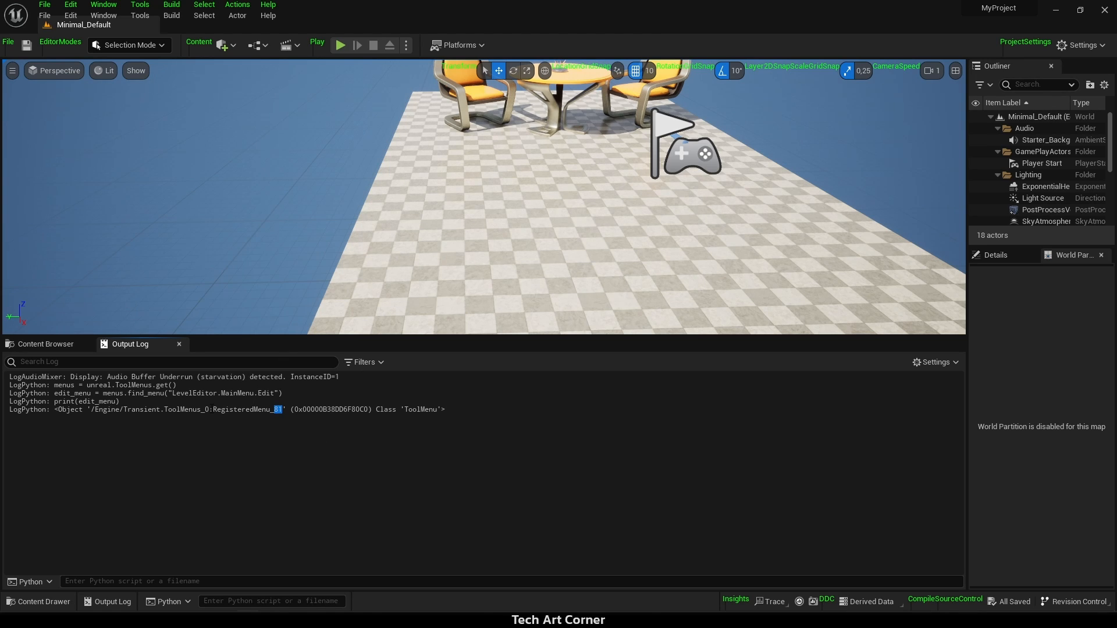
double_click(230, 409)
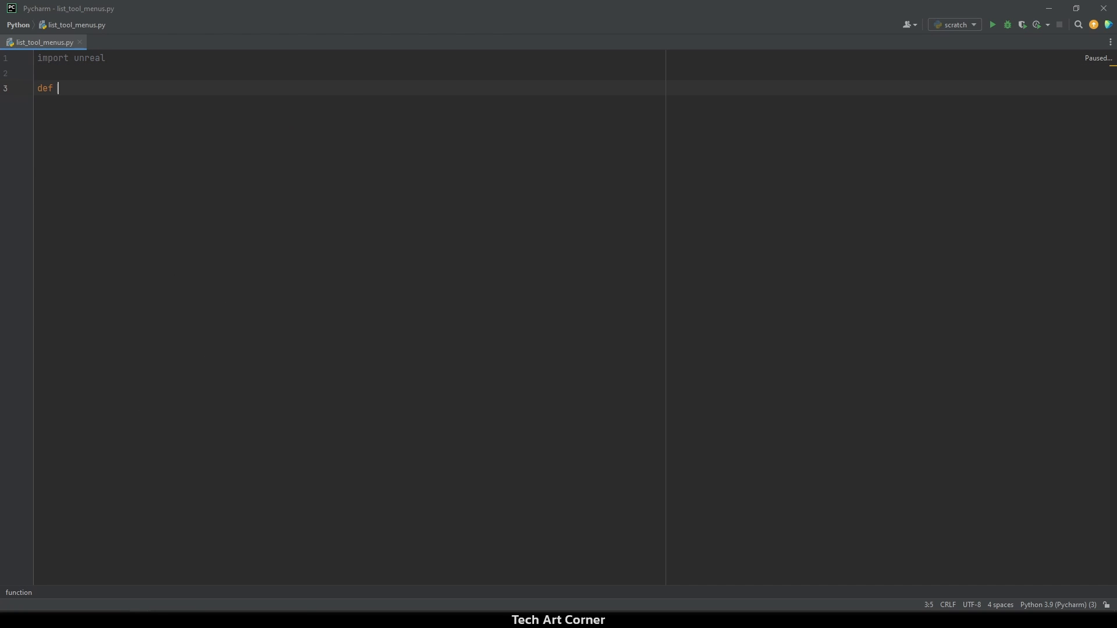
- Define list_menu looping 1000 times, finding each RegisteredMenu_%s object in ToolMenus_0
type("list")
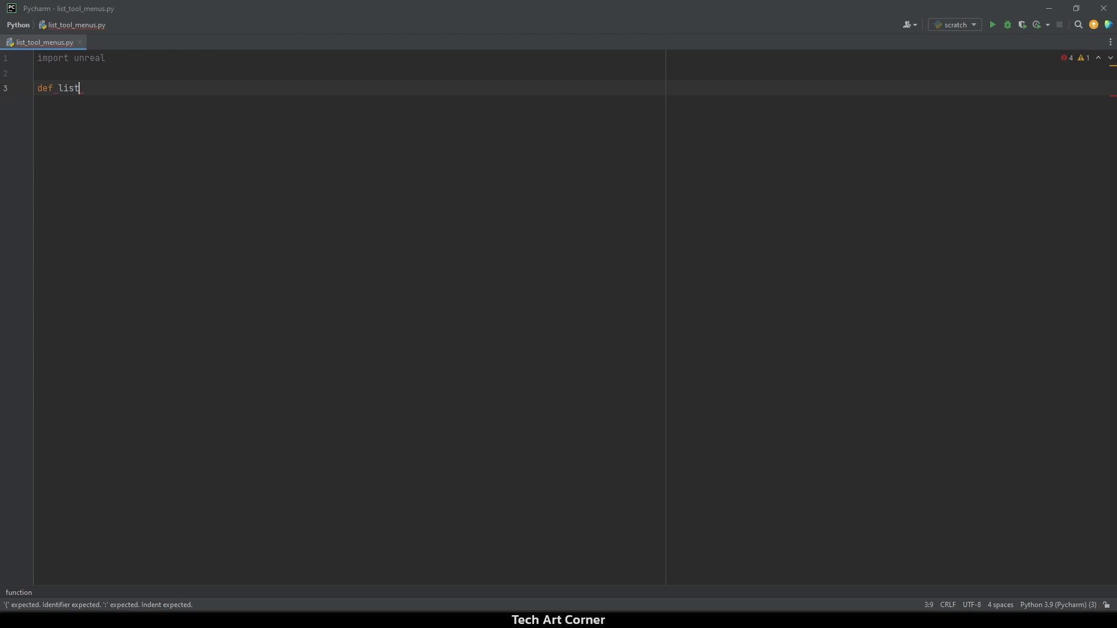
type("_menu()")
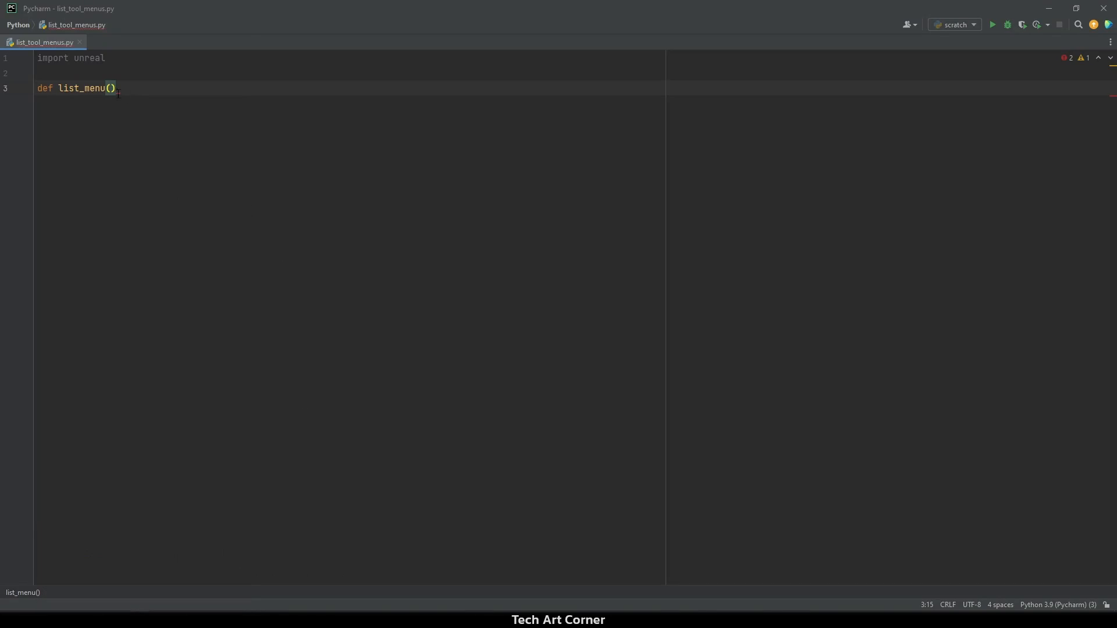
type("nu")
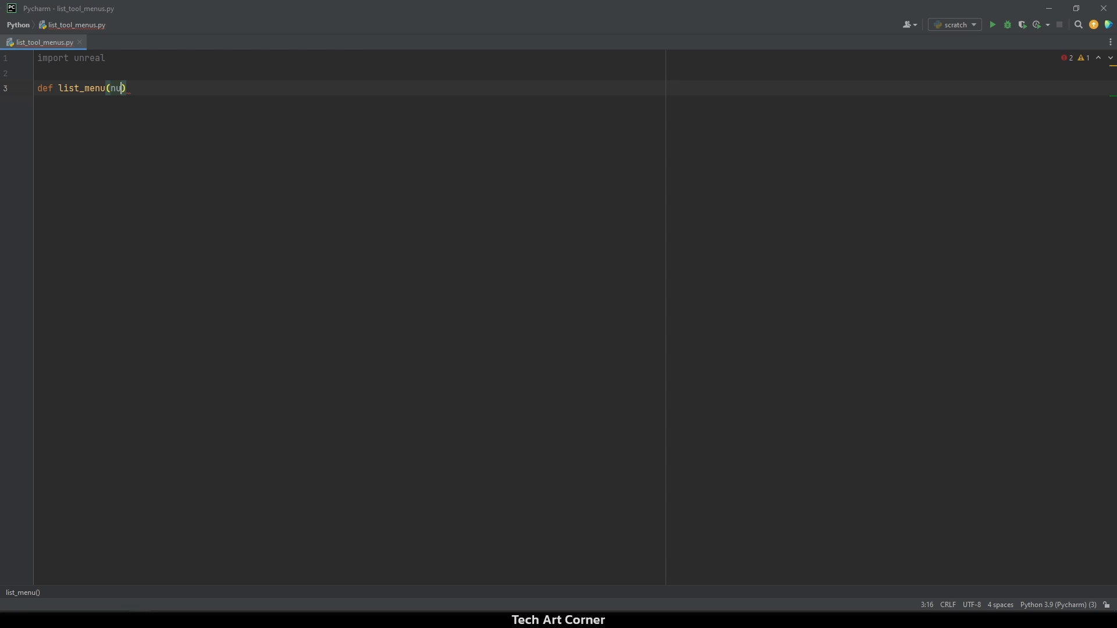
type("m=")
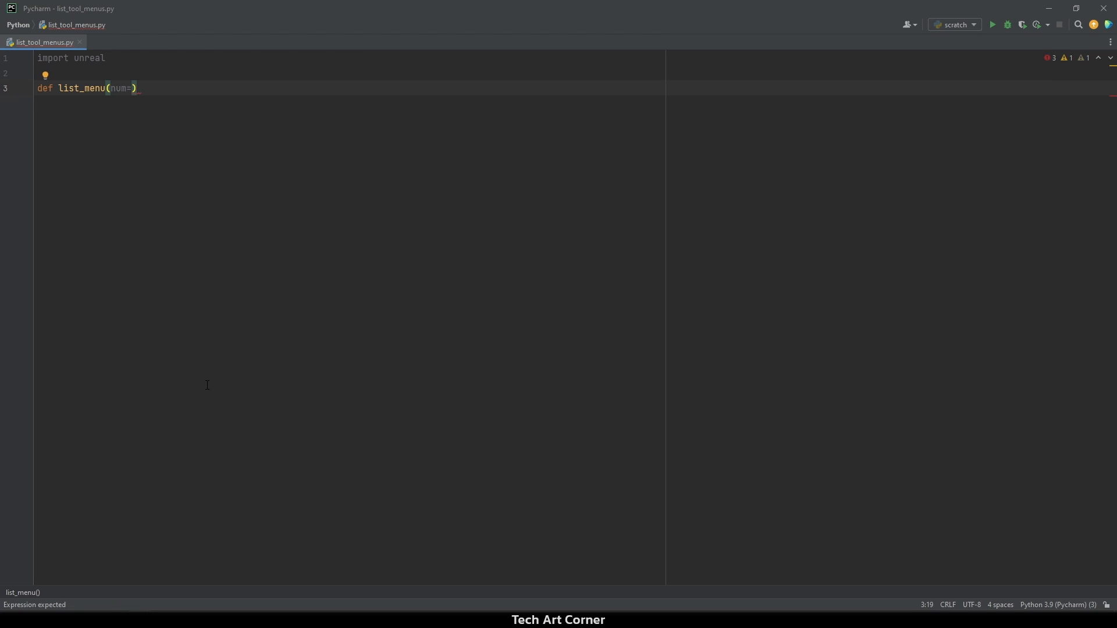
type("1000")
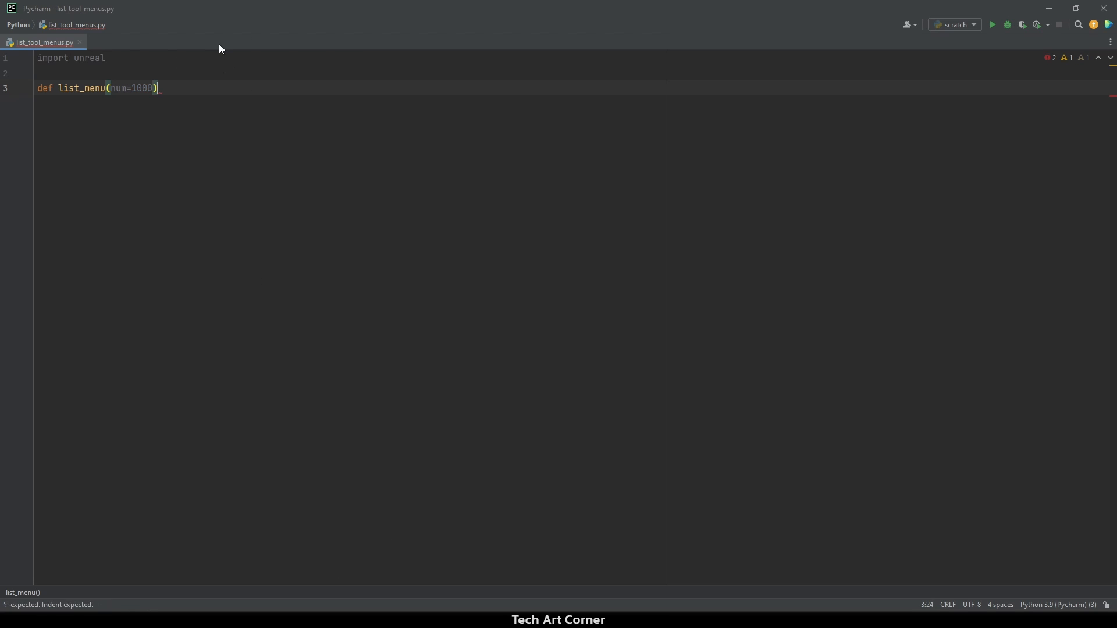
type(":")
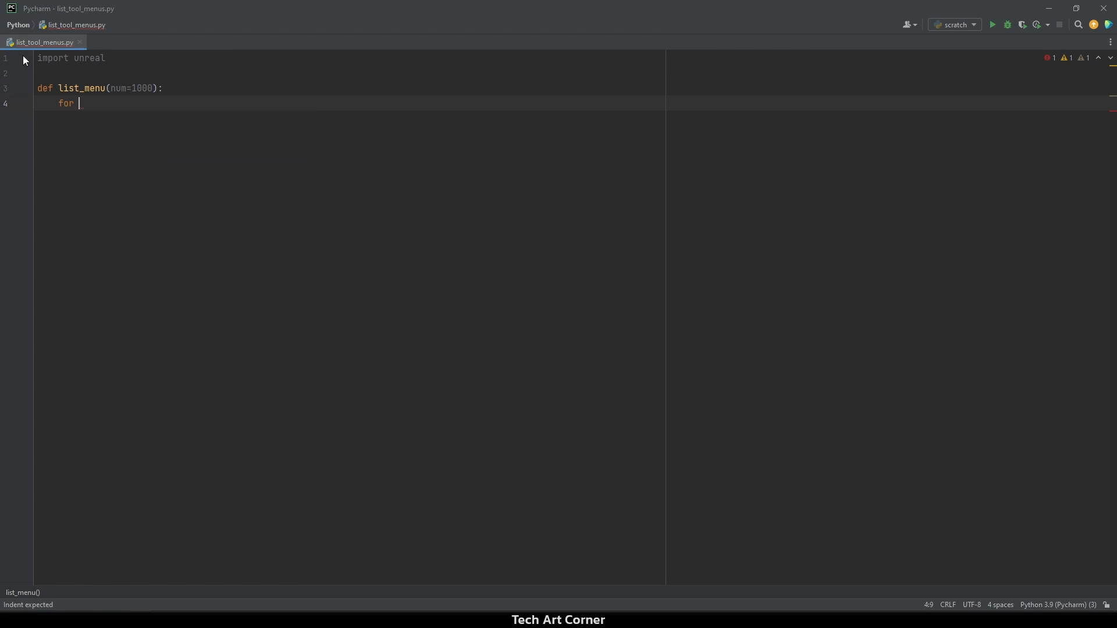
type("i in")
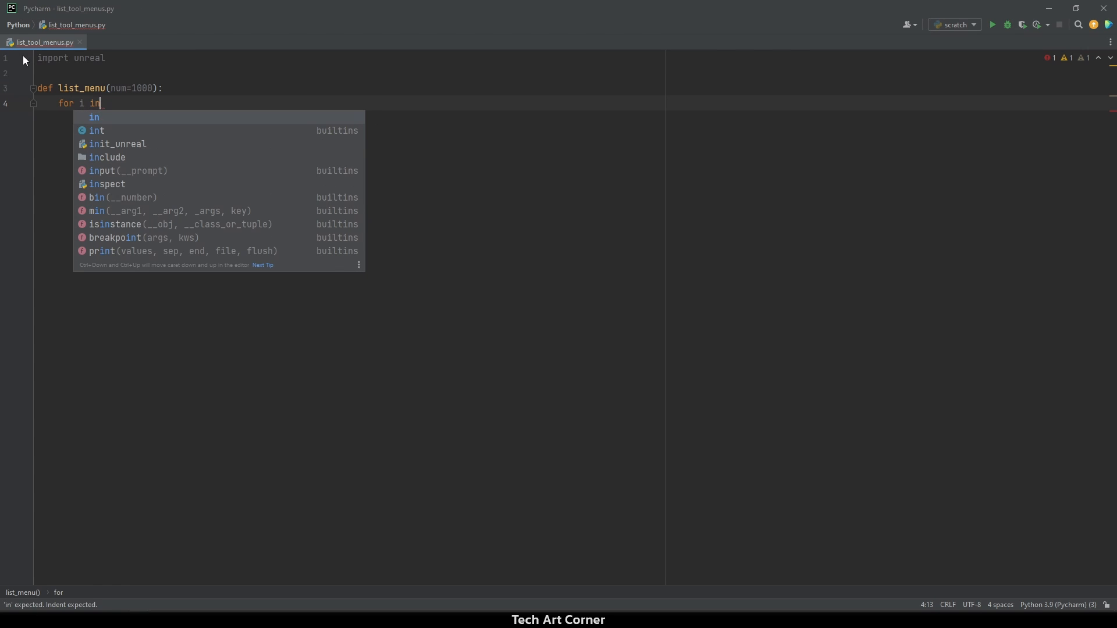
type("range(num")
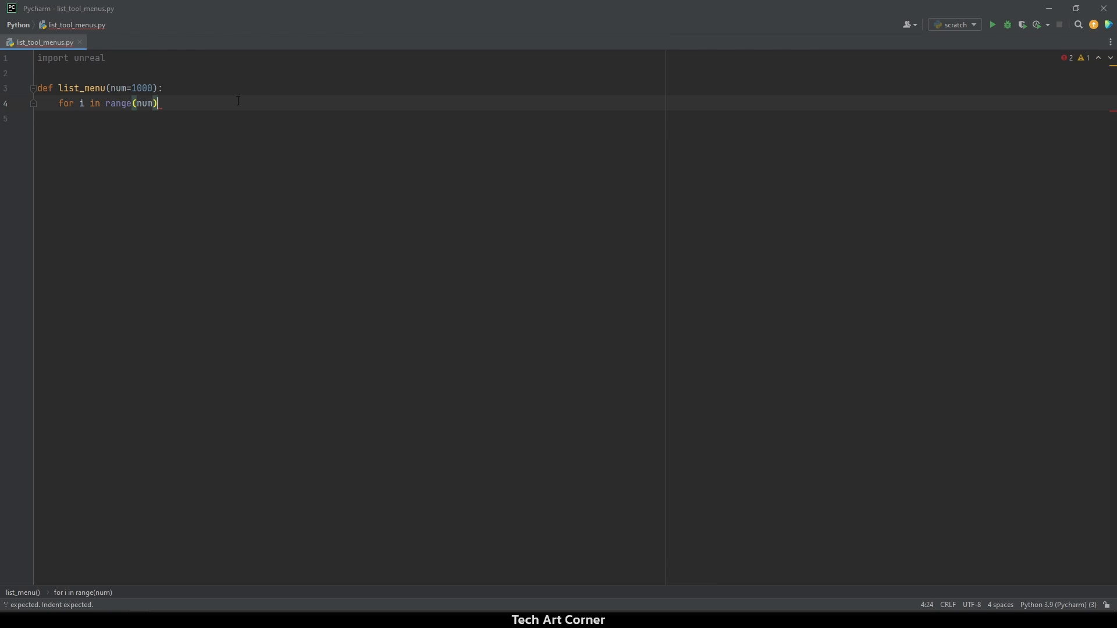
type(":")
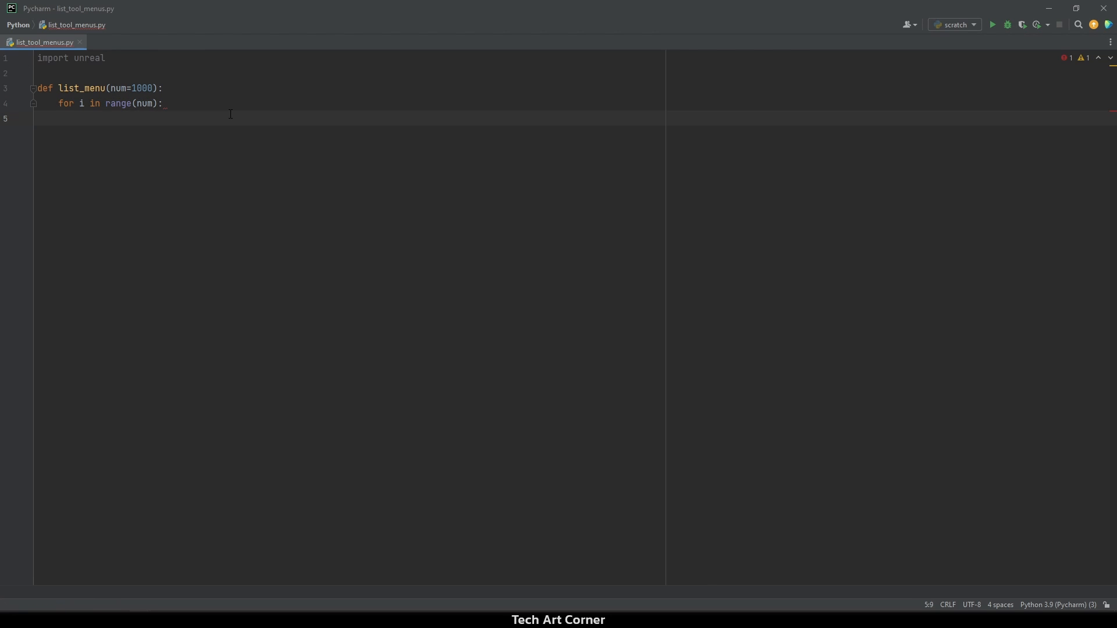
type("obj = unreal.find_object(None, \"/Engine/Transient.ToolMenus_0:RegisteredMenu_%s\" % i)")
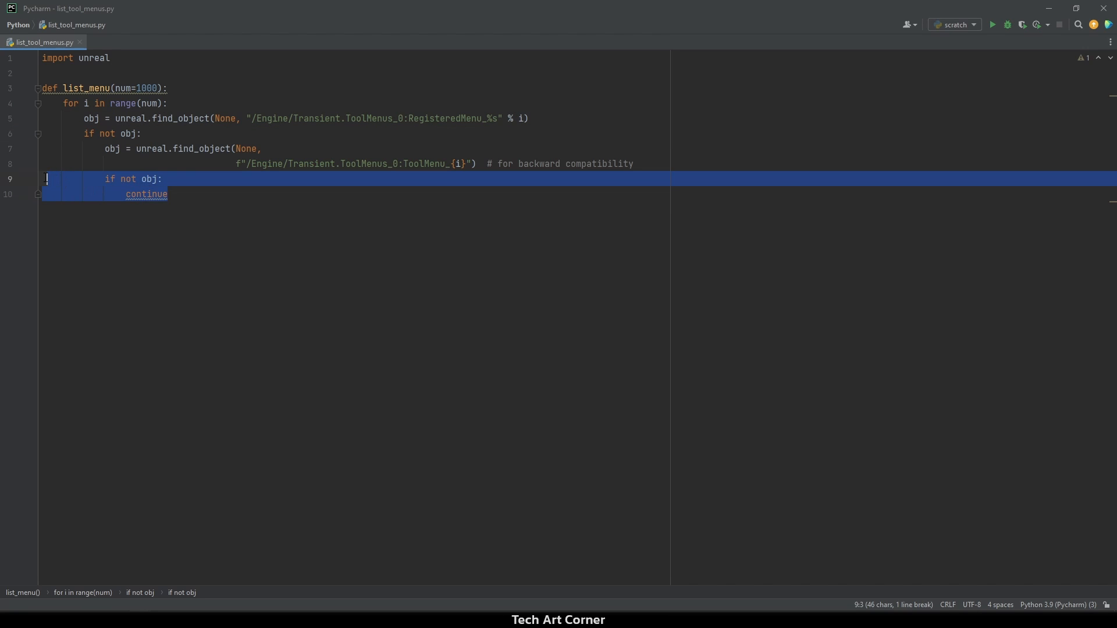
- Store str(obj.menu_name) as menu_name and continue when it equals "None"
left_click(152, 194)
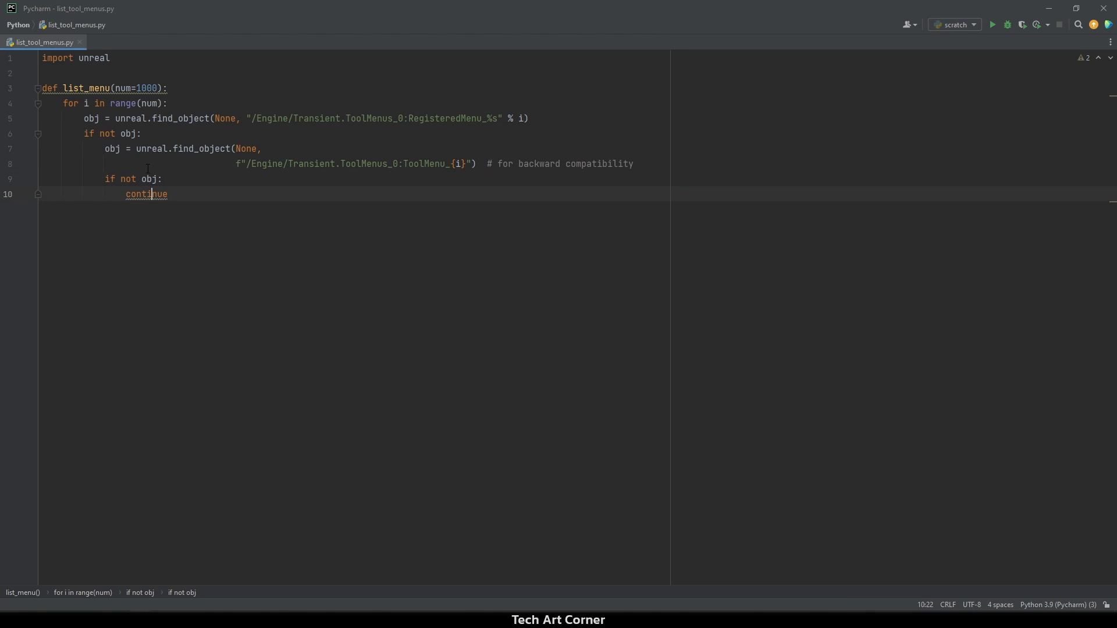
key("Enter")
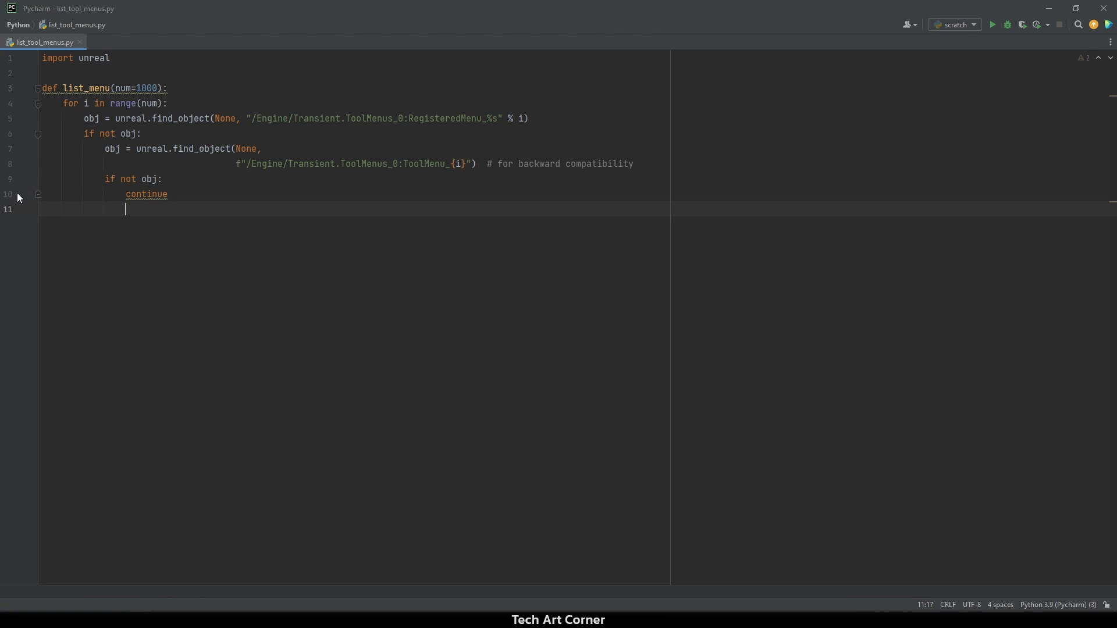
type("menu_")
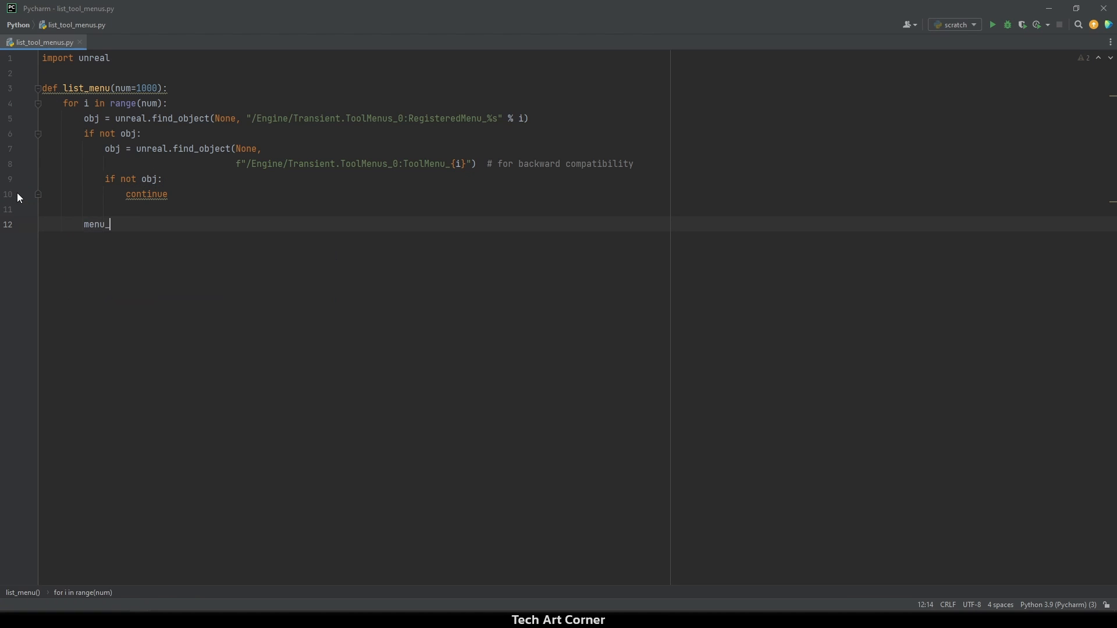
type("name = str(")
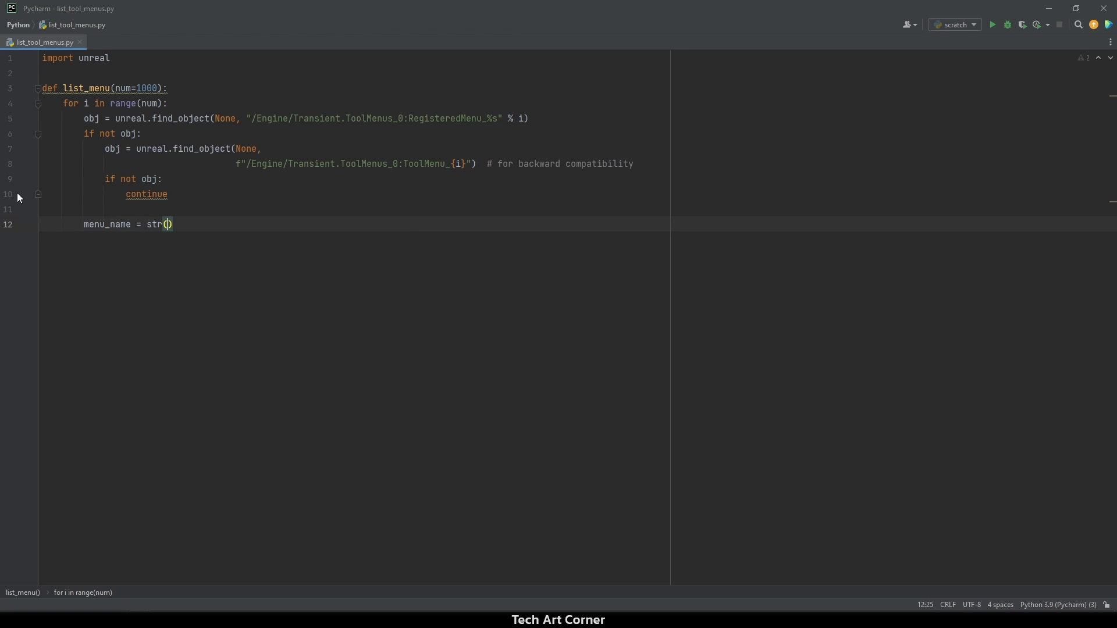
type("obj")
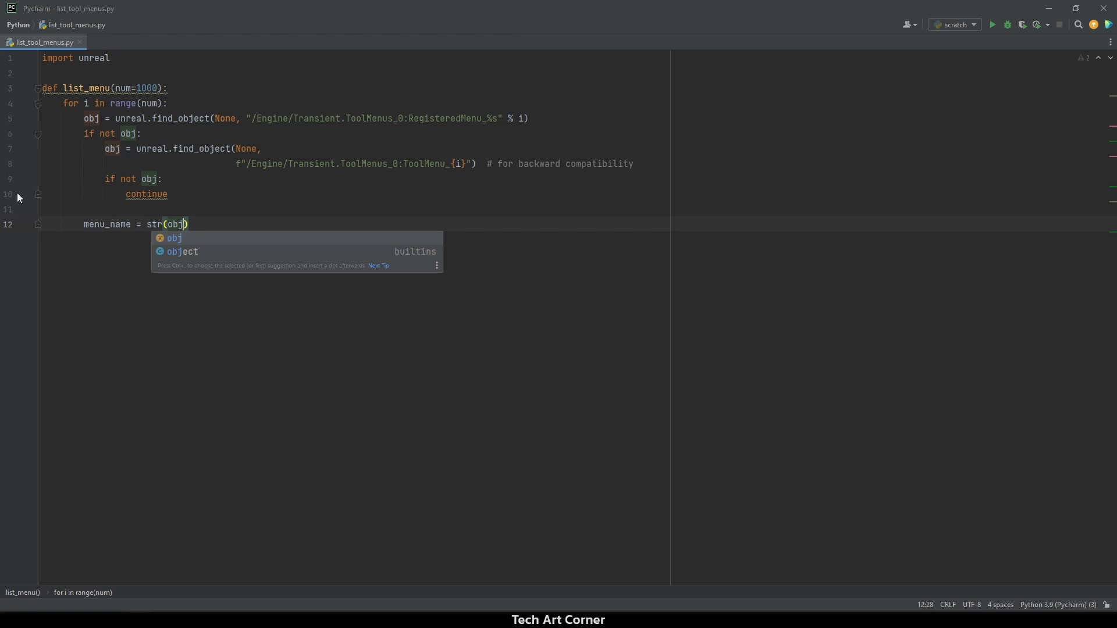
type(".")
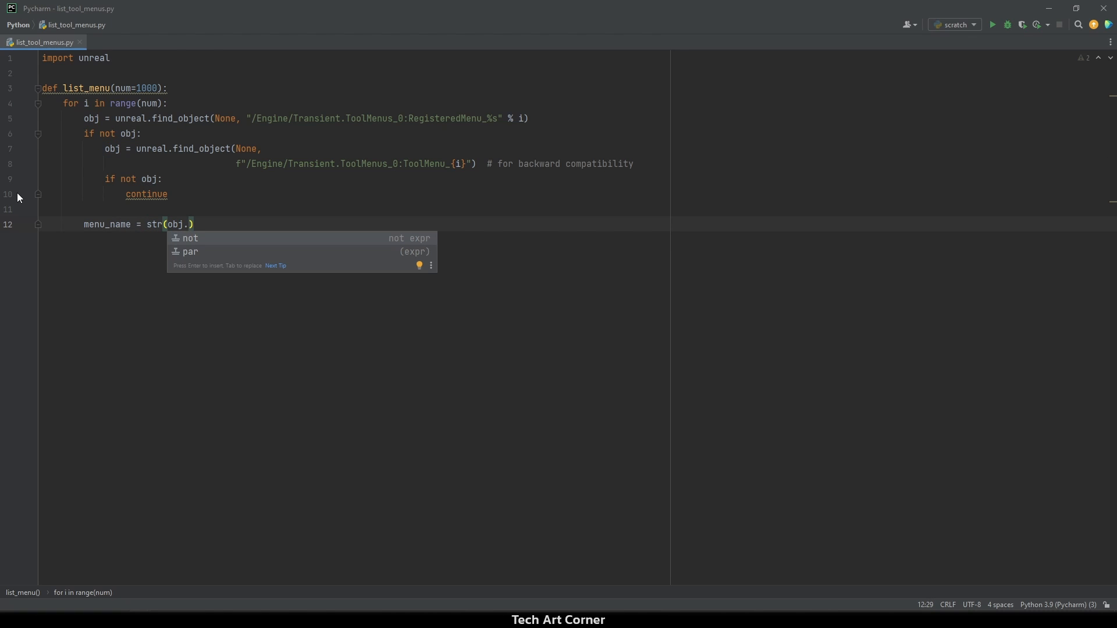
type("menu_name")
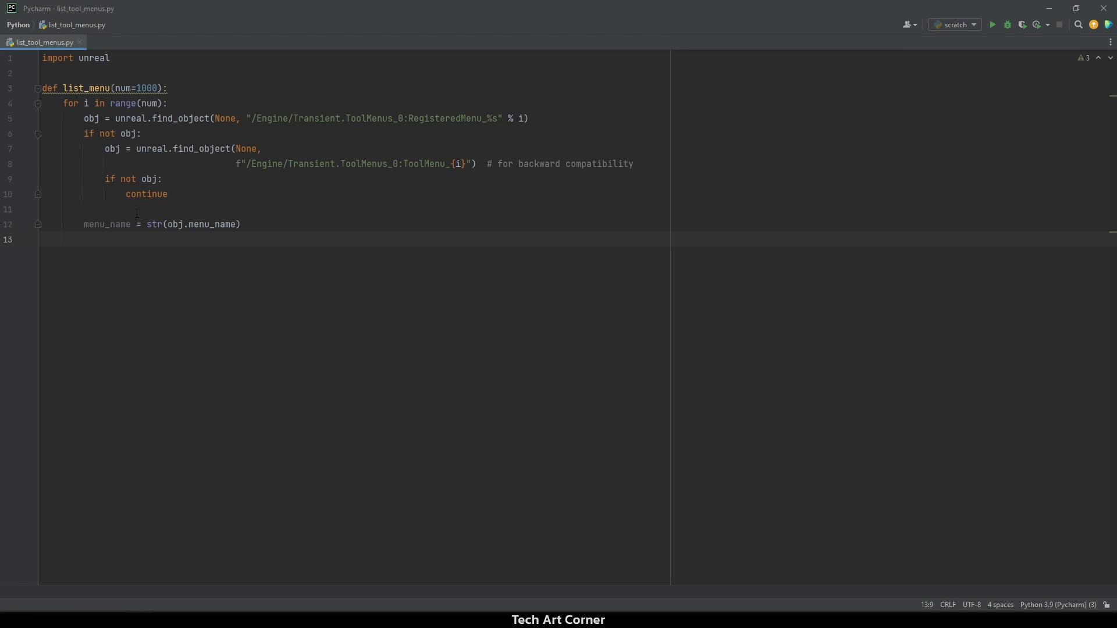
type("if me")
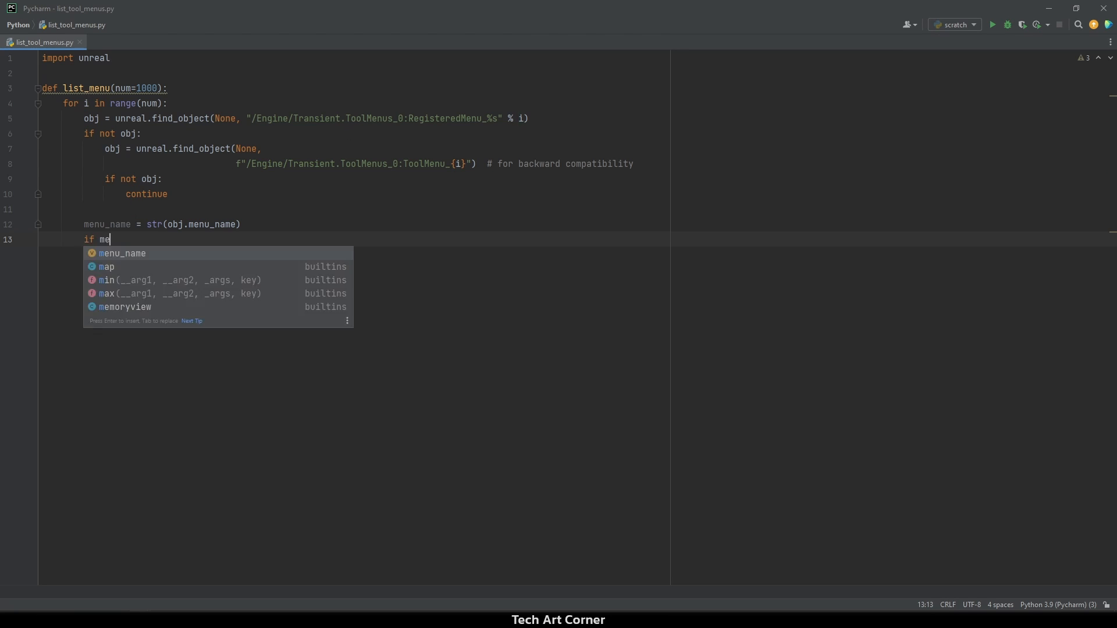
type("nu_nam")
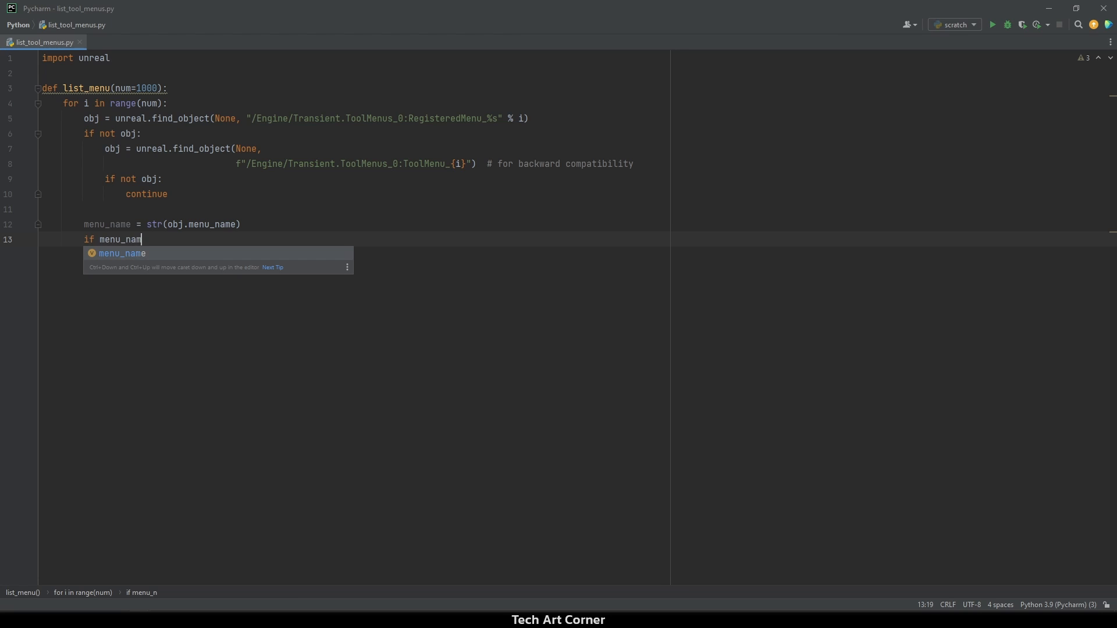
key("Tab")
type("co")
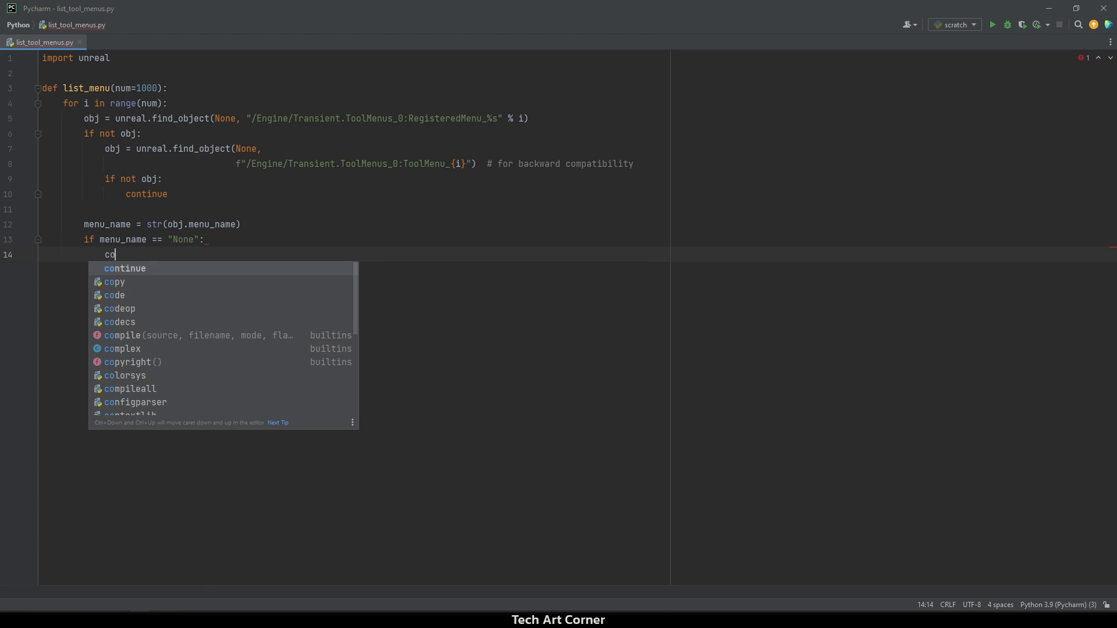
key("Enter")
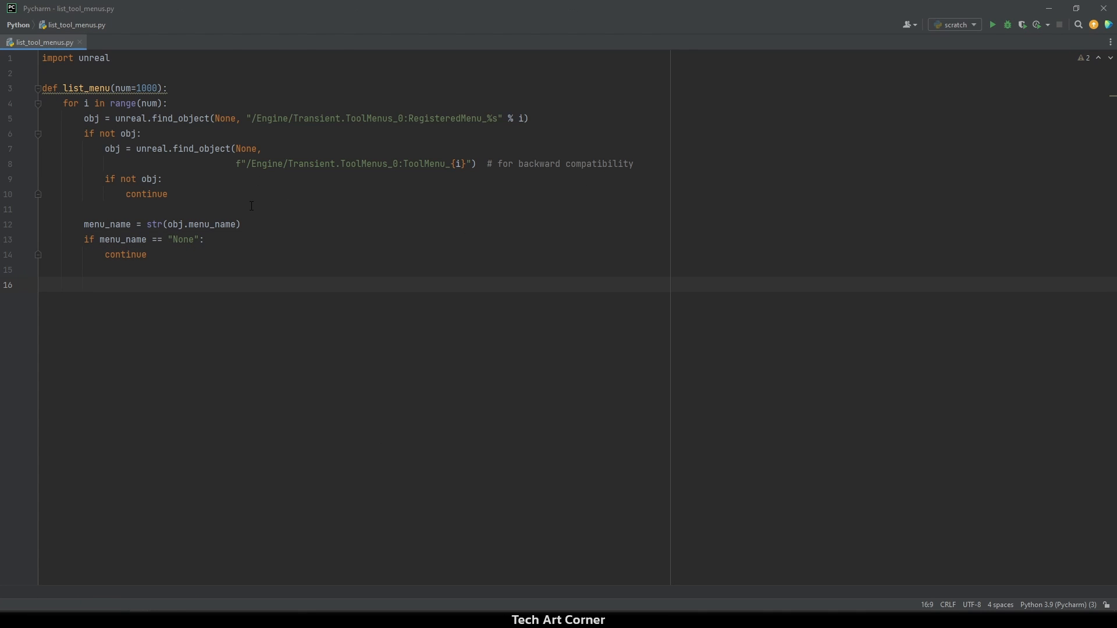
mouse_move(244, 214)
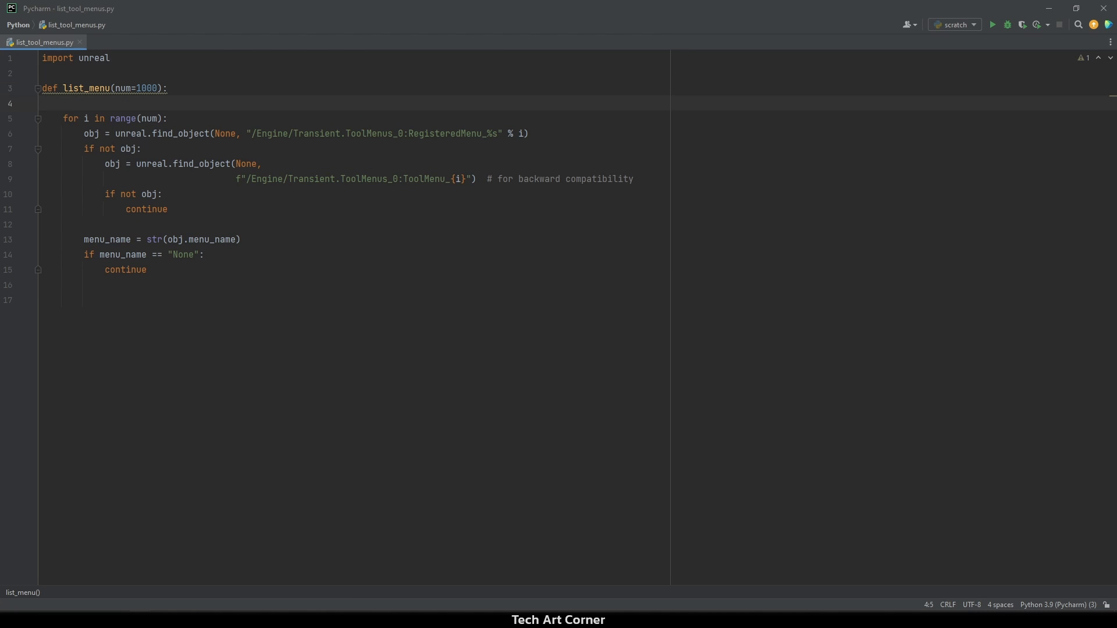
- Collect menu names in a menu_list set and return list(menu_list)
type("menu")
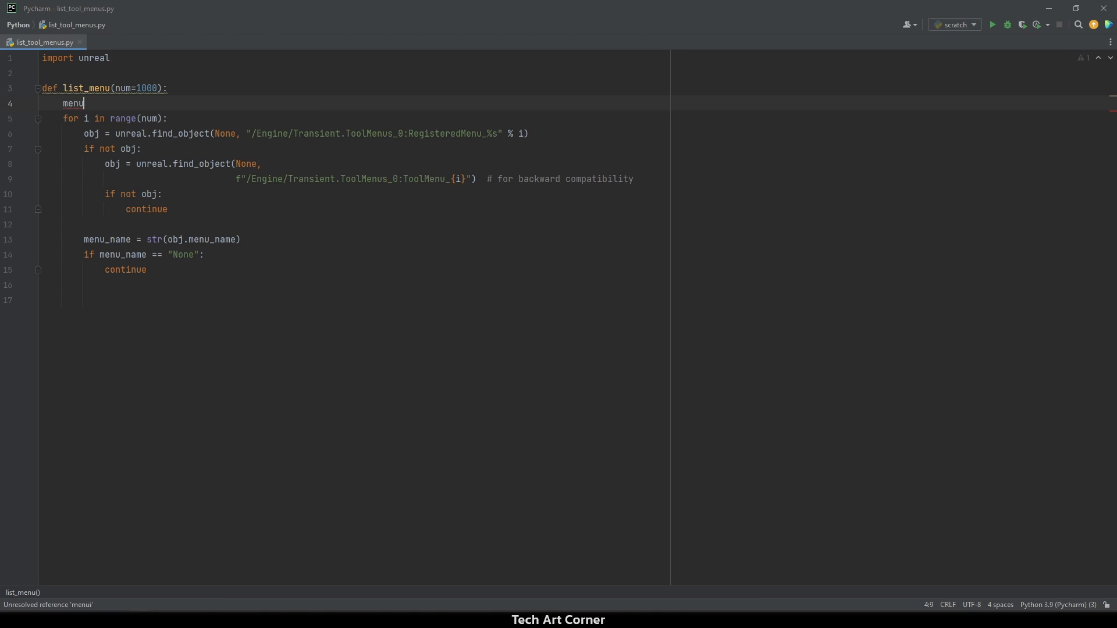
type("_list = s")
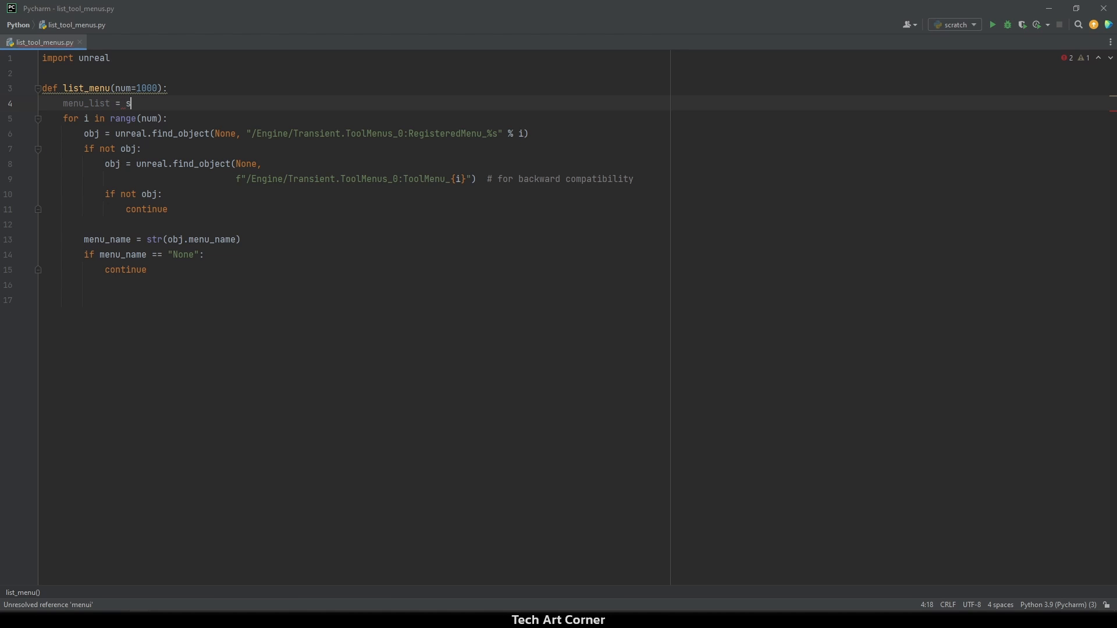
type("et()")
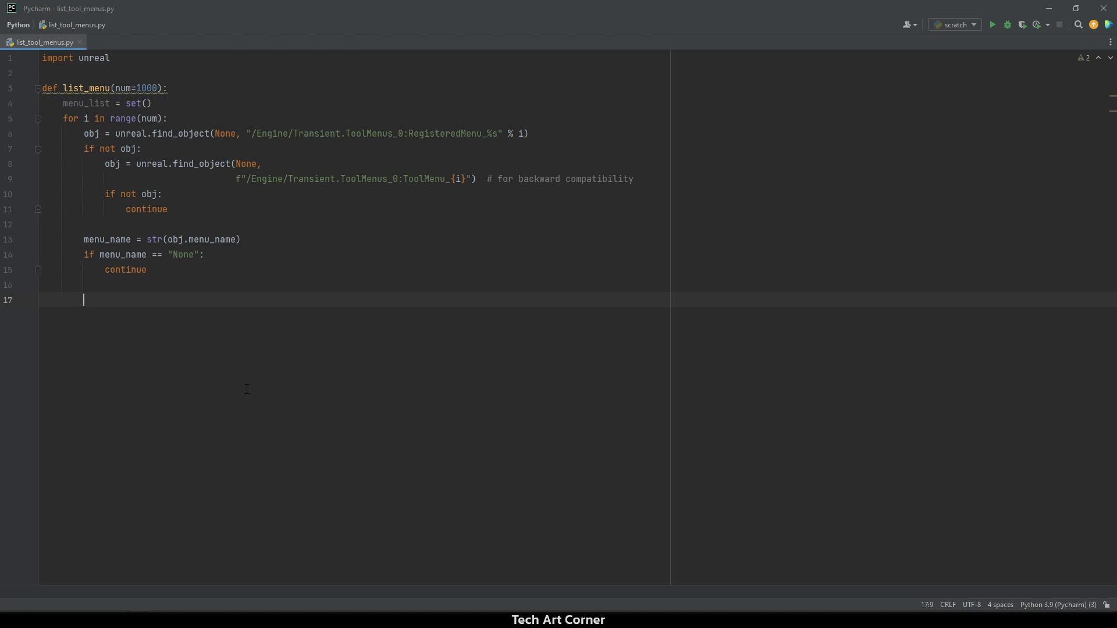
mouse_move(224, 252)
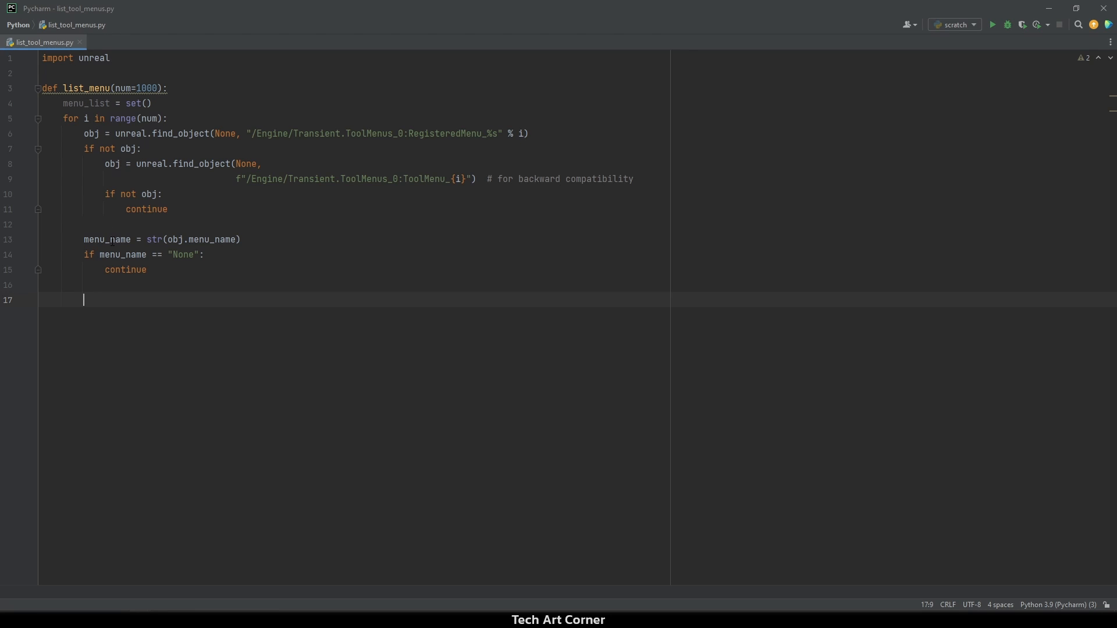
type("menu_list.add")
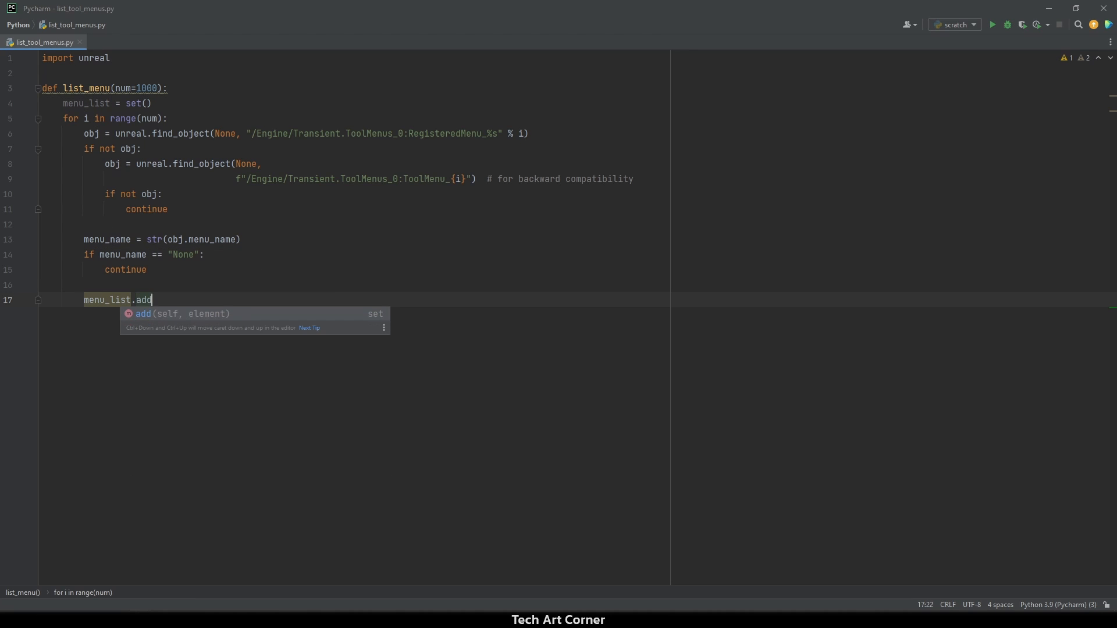
type("(menu_name")
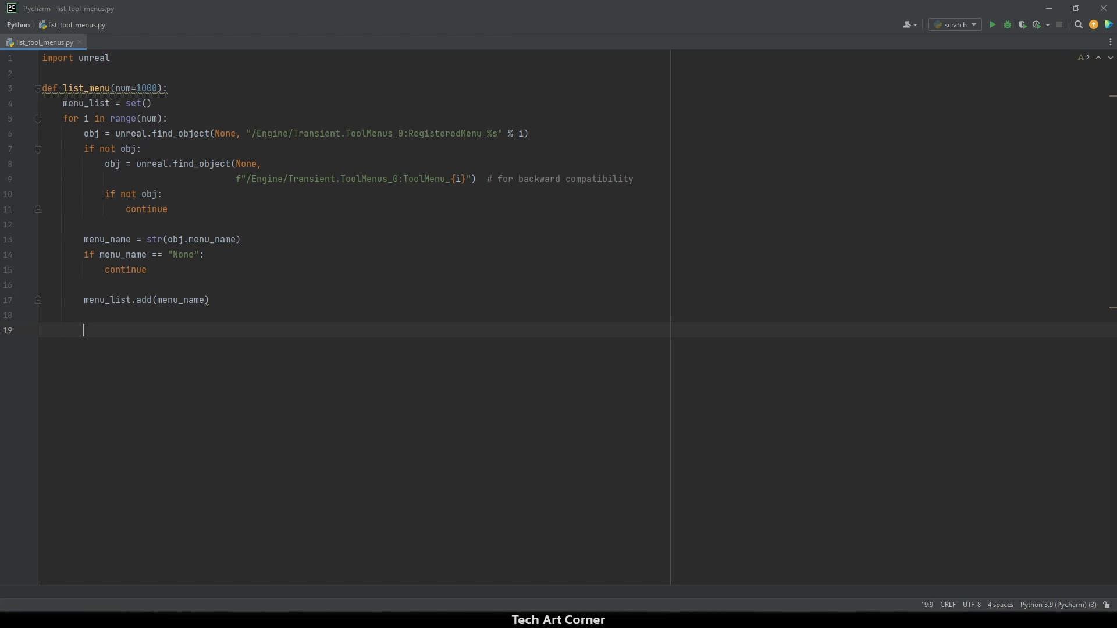
type("return list(menu_list")
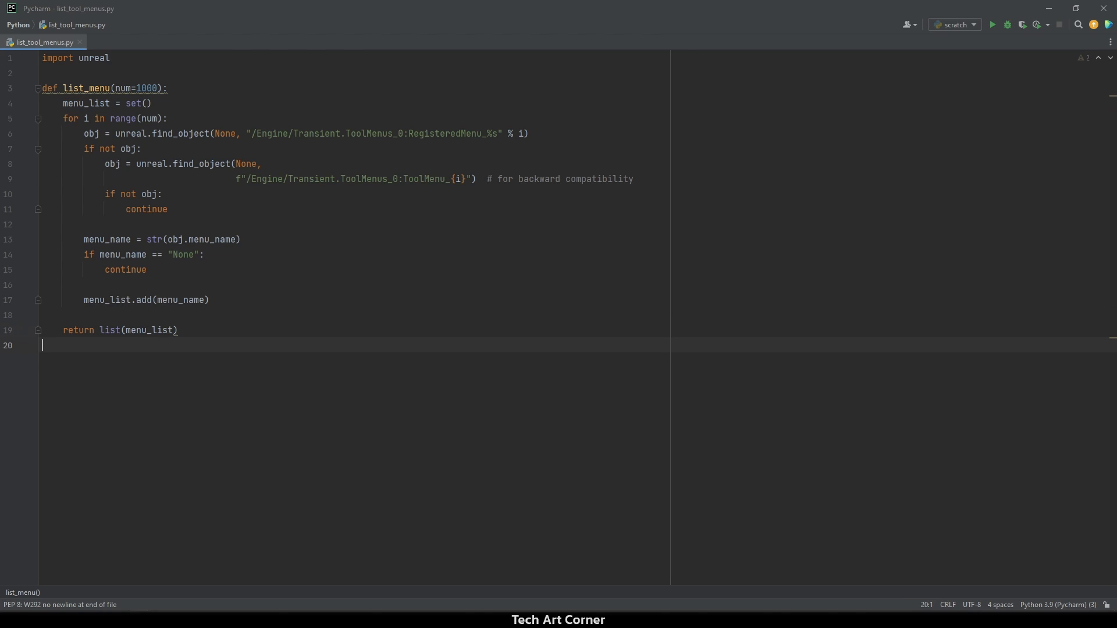
- Add print(list_menu()) at the bottom of the script
type("p")
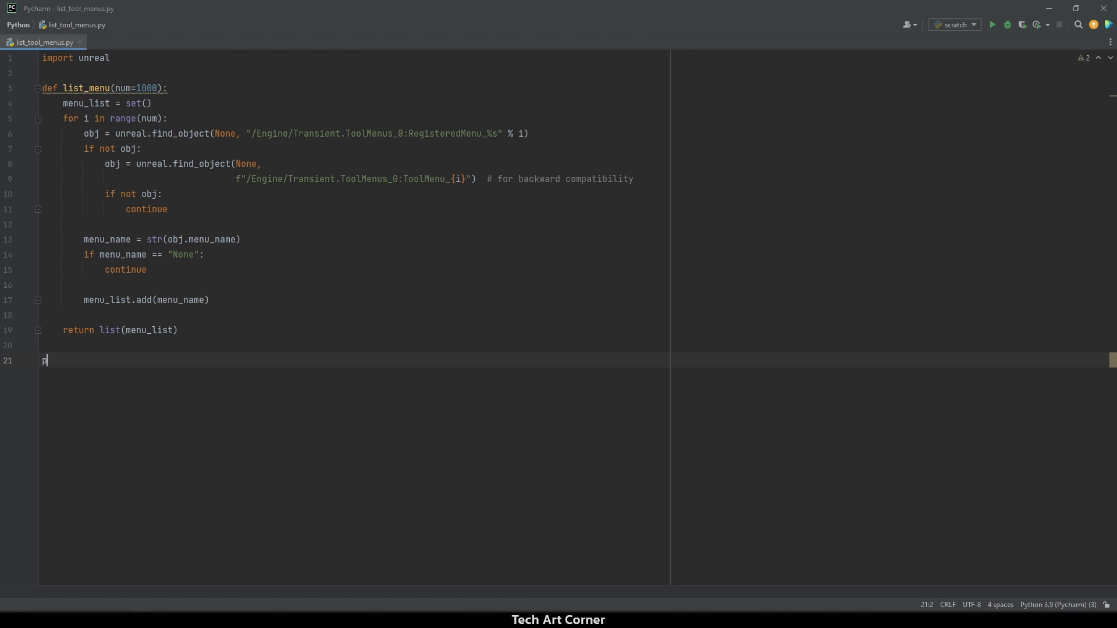
type("rint(")
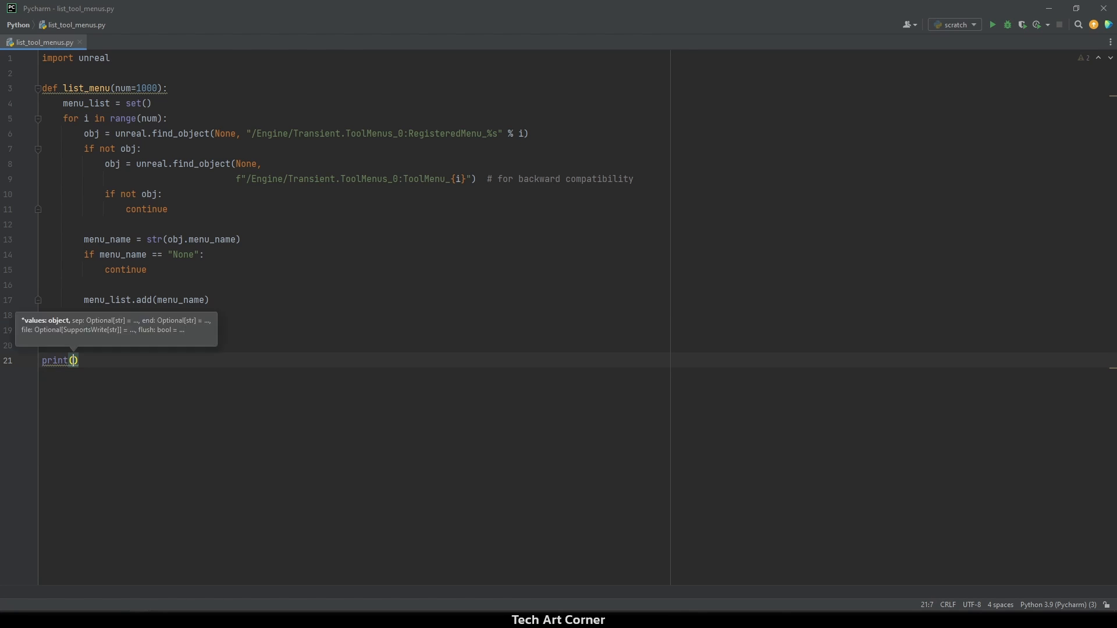
type("list_menu(")
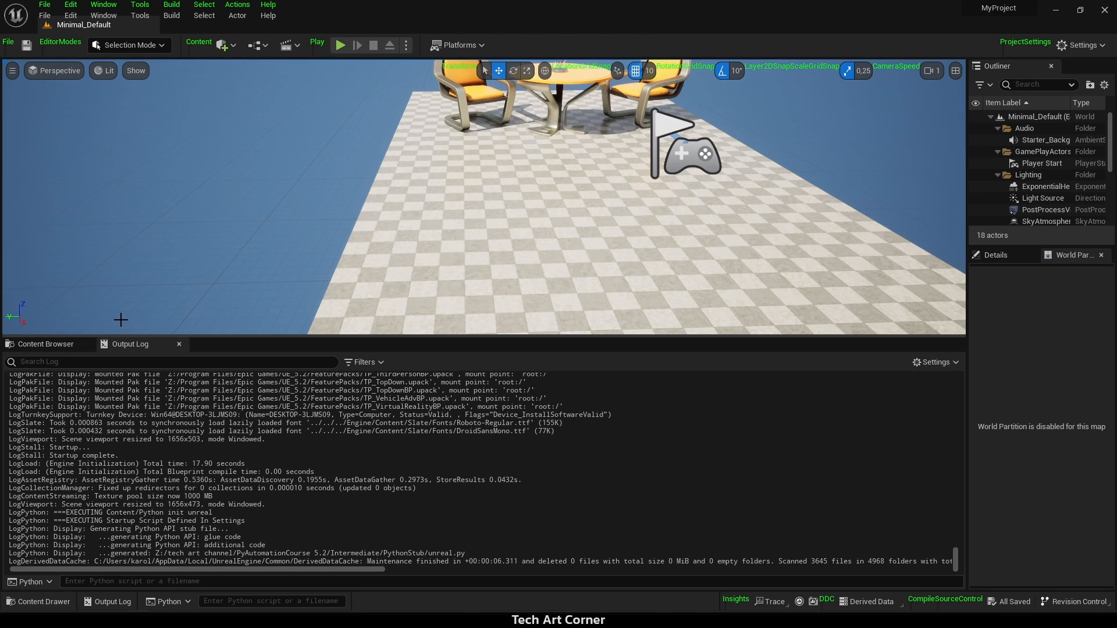
mouse_move(124, 313)
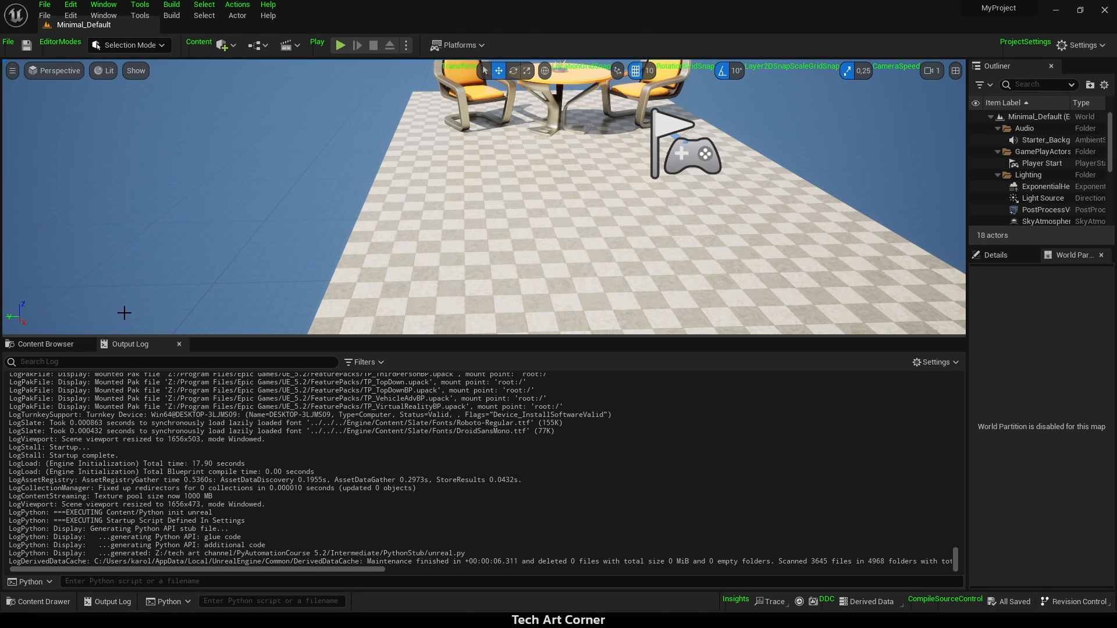
- Get ToolMenus, find LevelEditor.MainMenu, and add a "Custom Menu" sub-menu named "Menu Name"
type("menus = unreal.ToolMenus.get()")
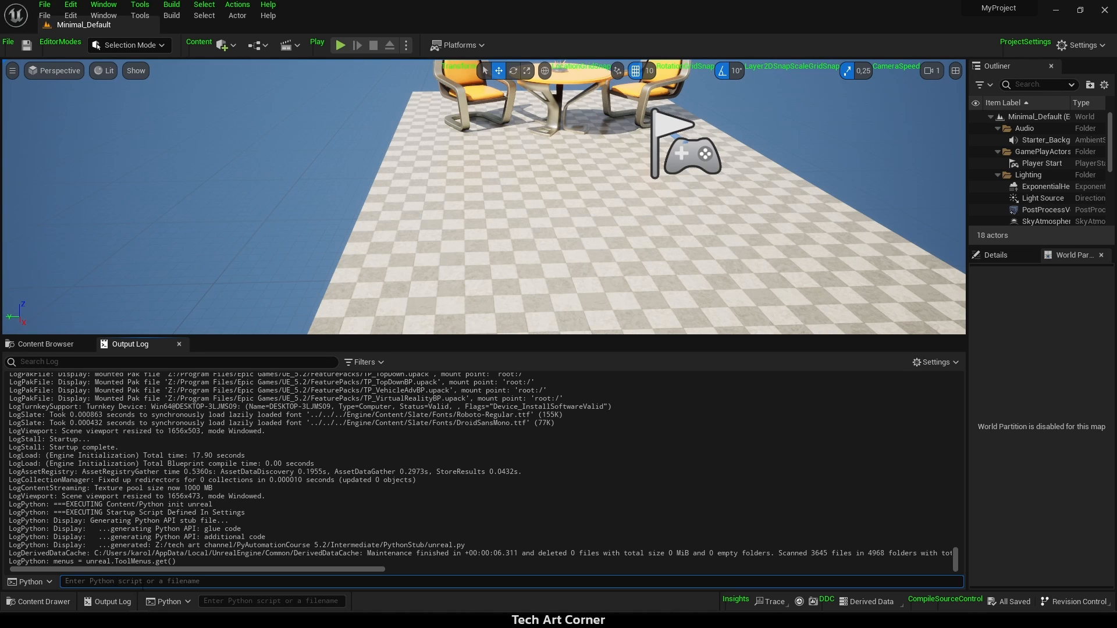
type("main_menu = menus.find_menu(\"LevelEditor.MainMenu\")")
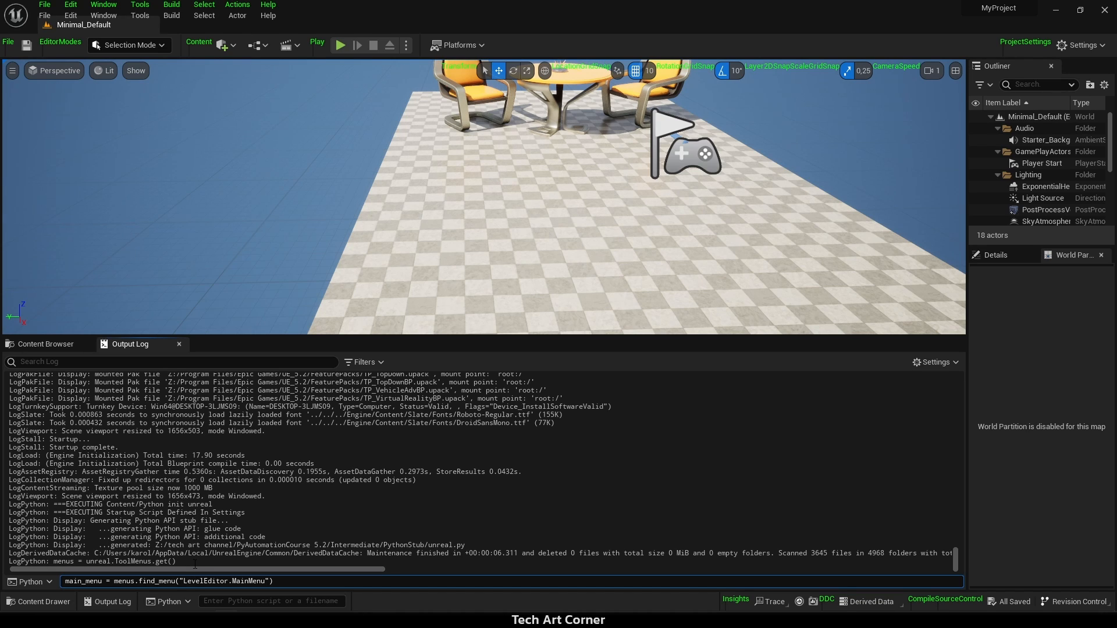
double_click(99, 582)
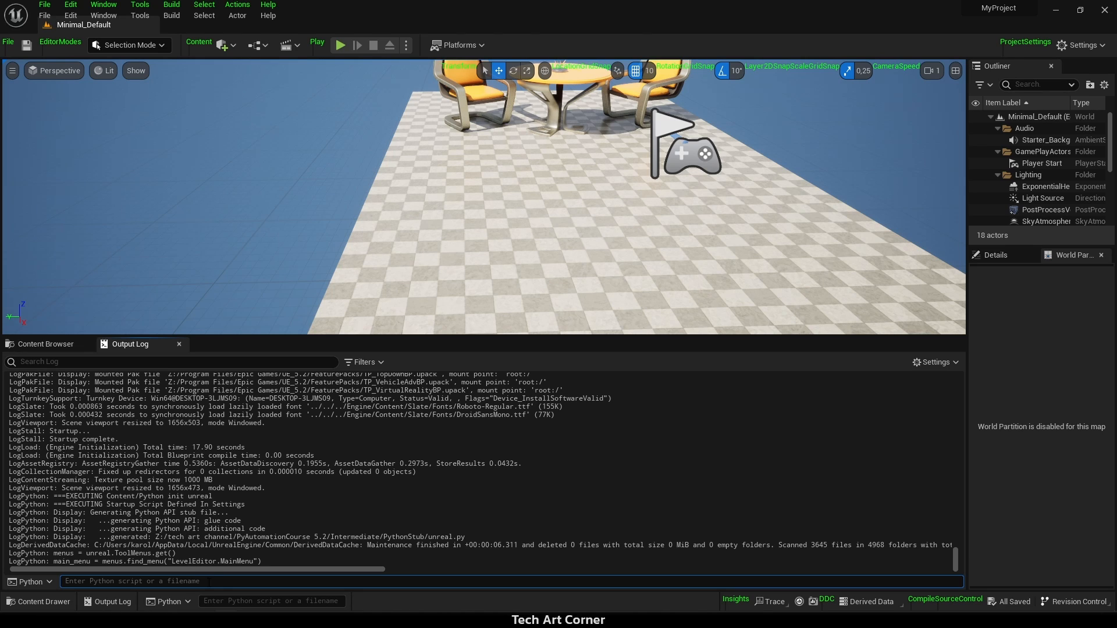
type("custom_menu = main_menu.add_sub_menu(\"Custom Menu\", \"Python Automation\", \"Menu Name\", \"Menu Label\")")
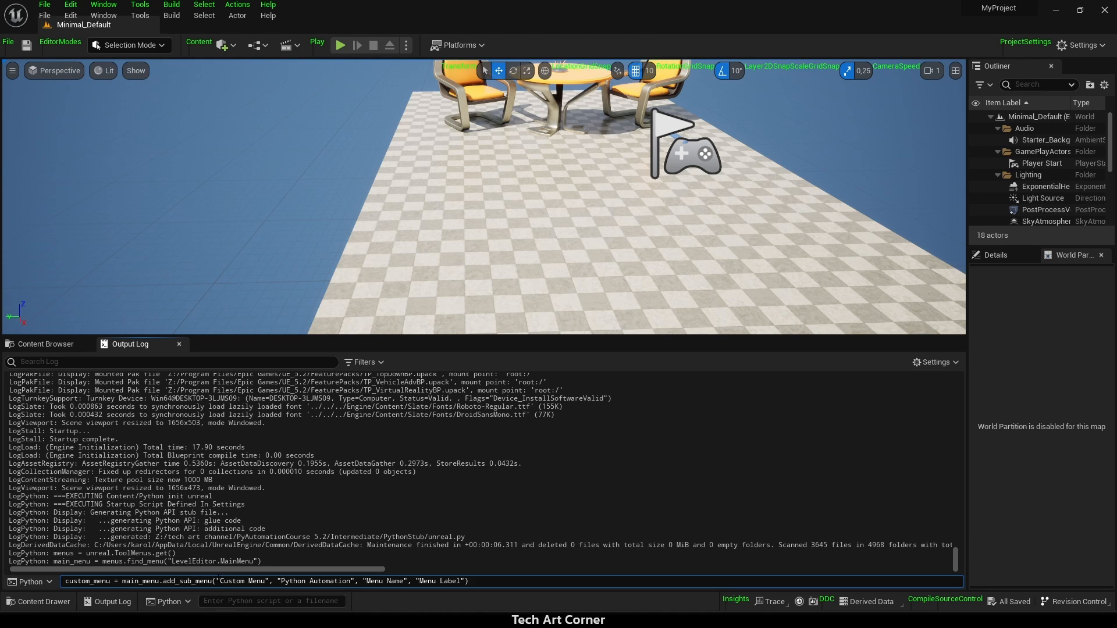
double_click(239, 597)
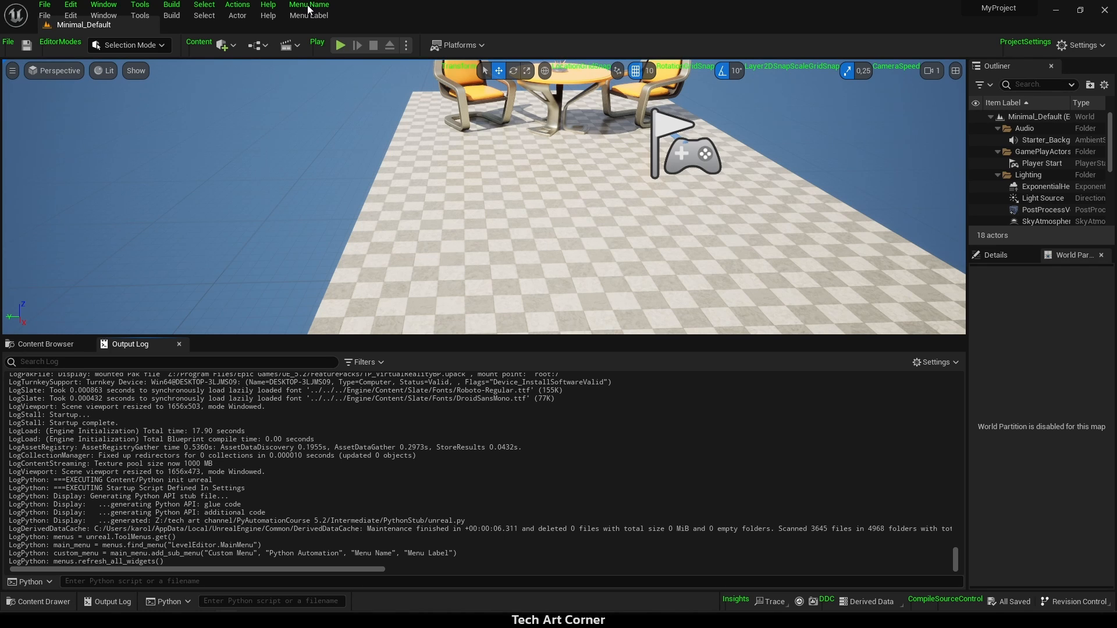
mouse_move(304, 29)
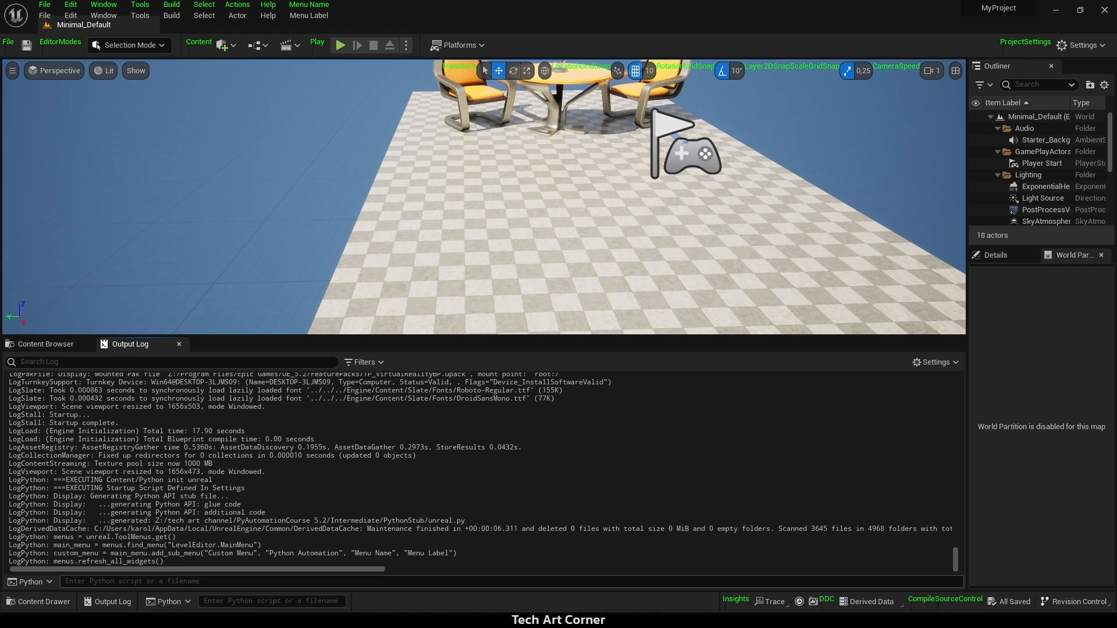
- Run the uclass MyScriptObject(ToolMenuEntryScript), overriding execute to print "SCRIPT EXECUTED"
type("class MyScriptObject(unreal.ToolMenuEntryScript):")
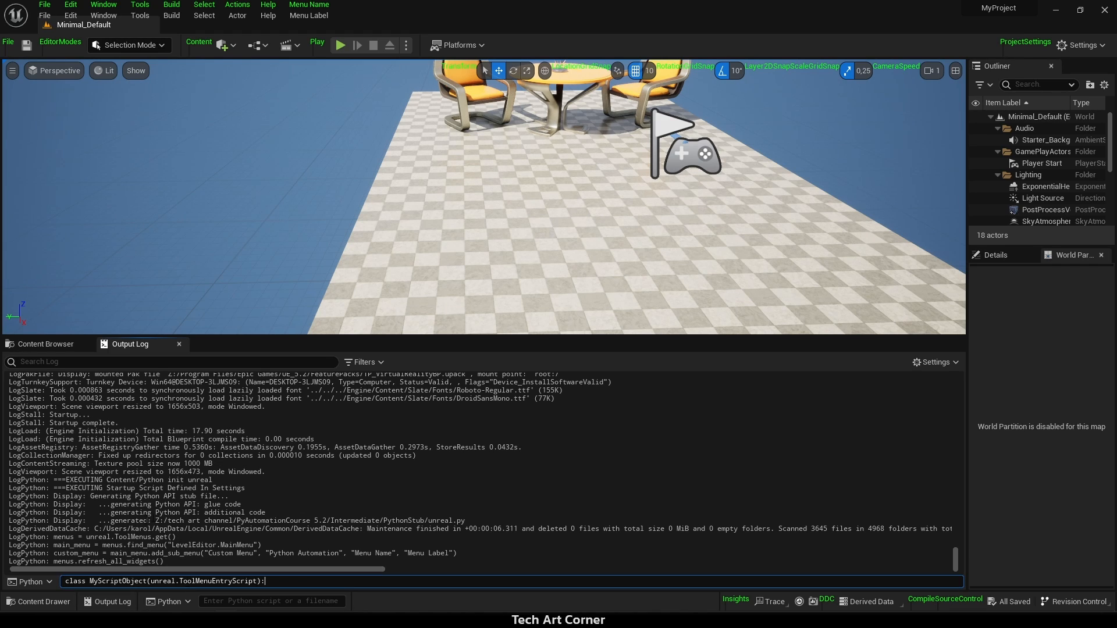
double_click(98, 581)
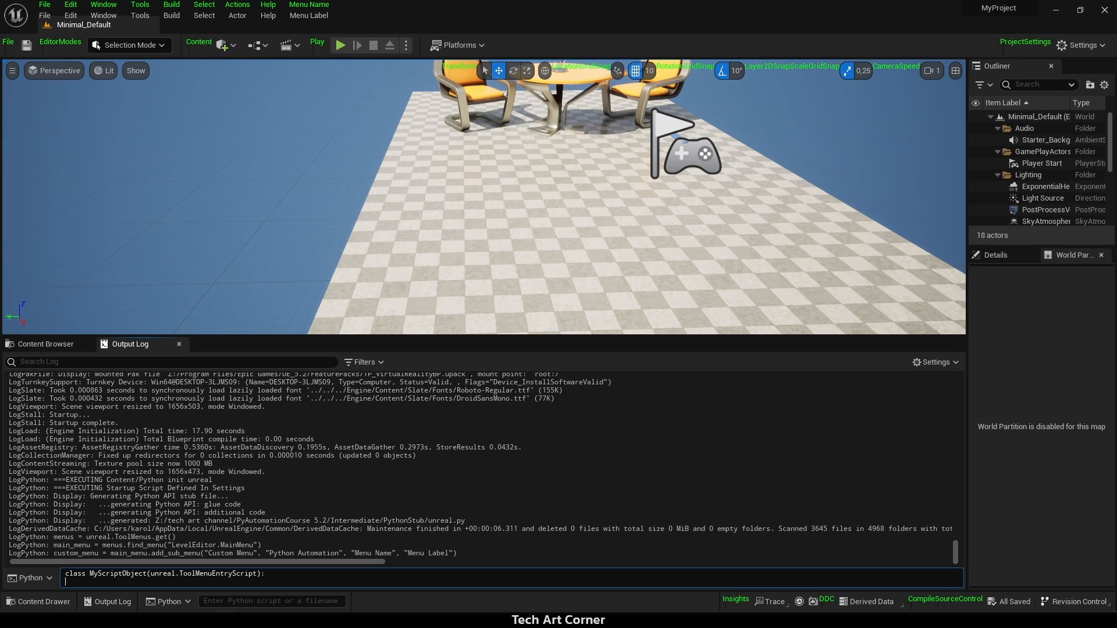
type("def execute(self, context):")
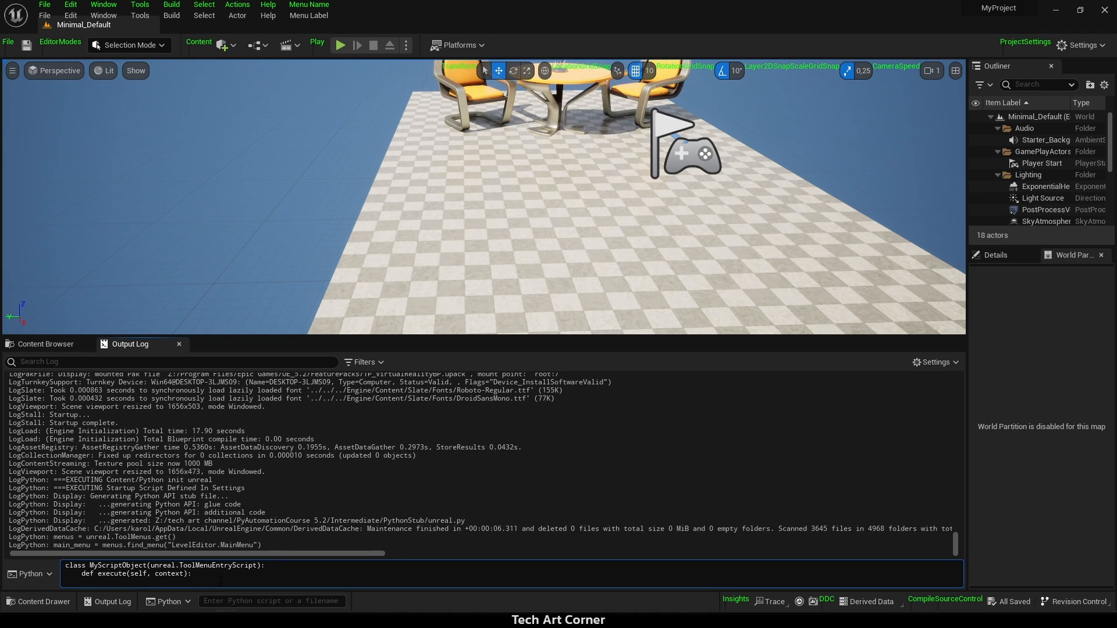
type("print(\"SCRIPT EXECUTED\")")
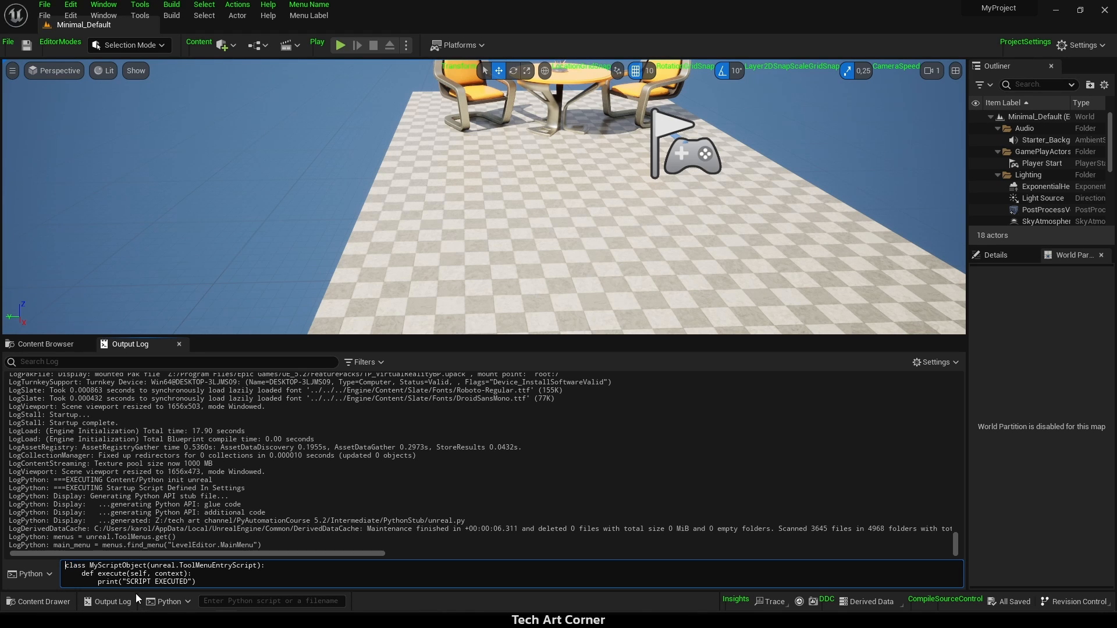
type("@unreal.uclass()")
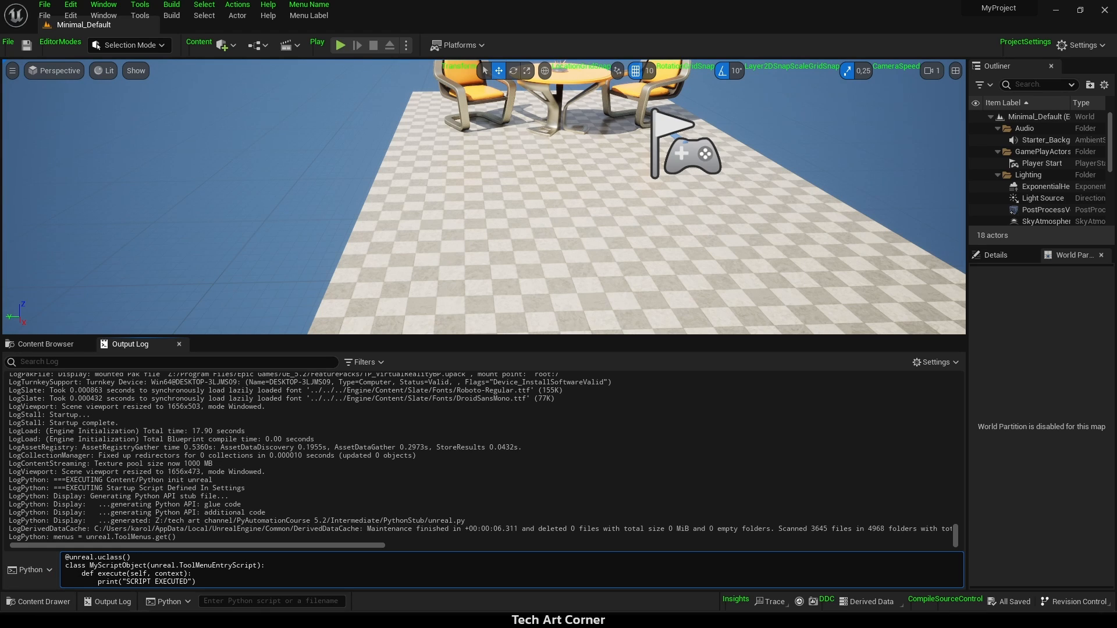
mouse_move(318, 545)
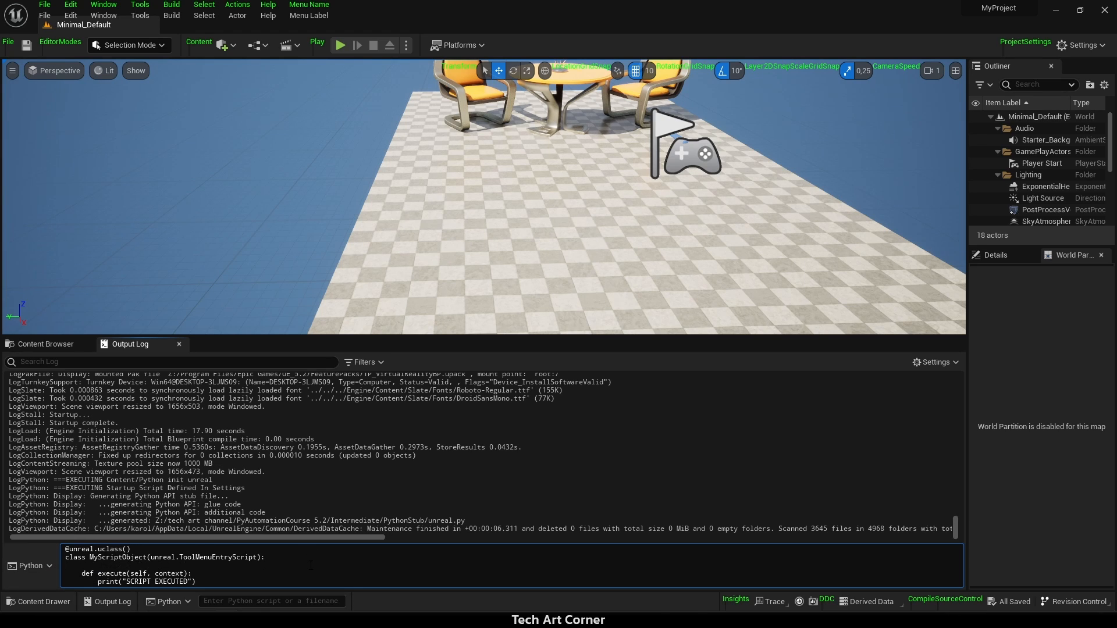
type("@unreal.ufunction(override=True)")
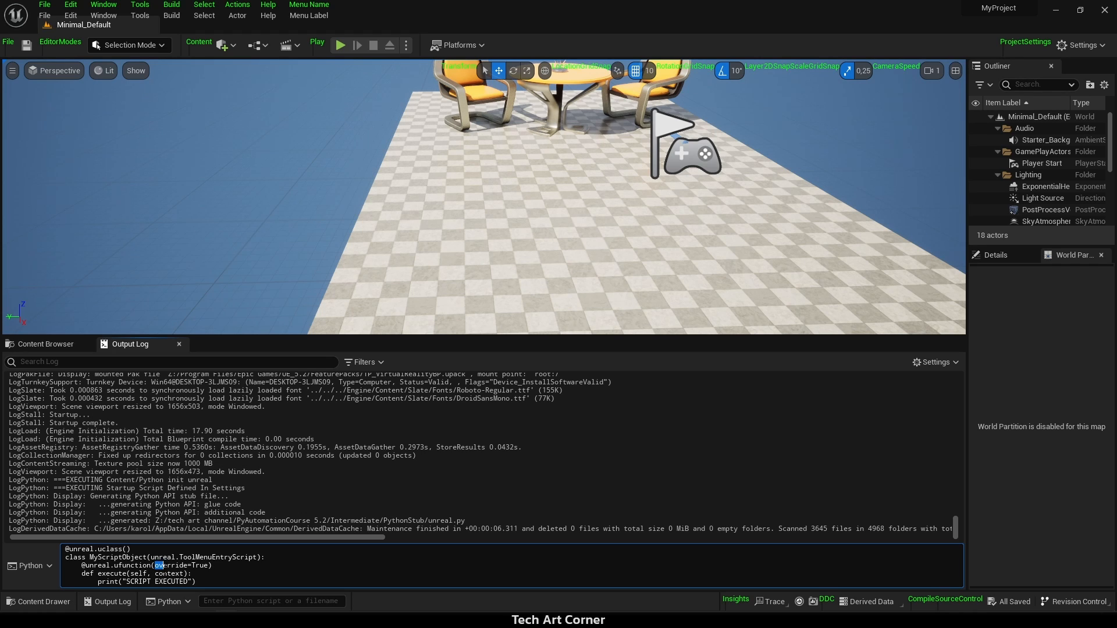
double_click(172, 565)
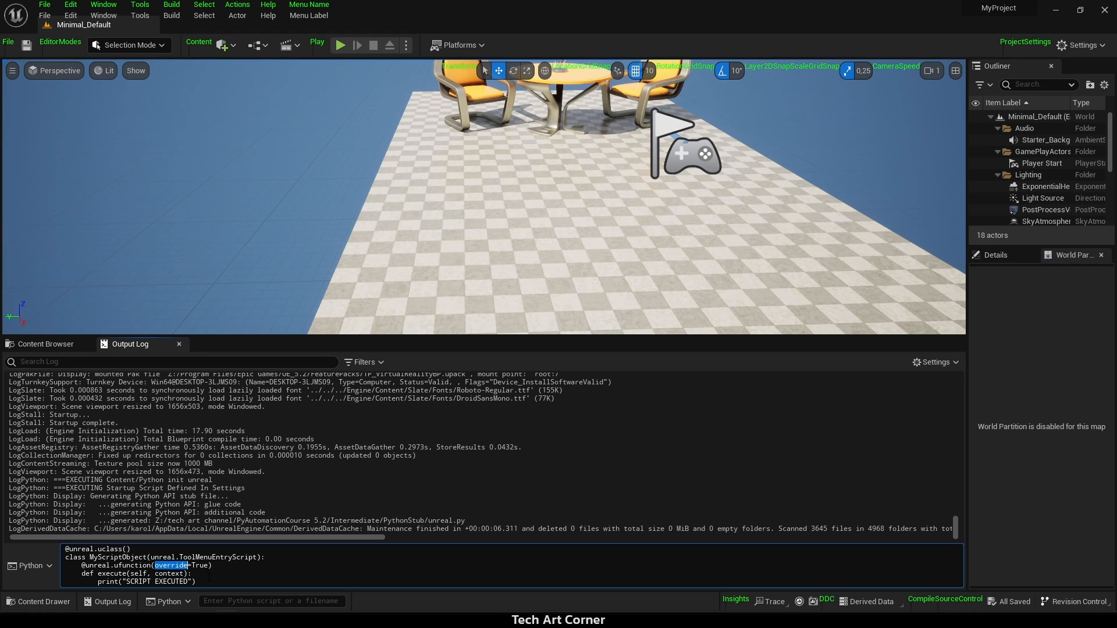
key("Return")
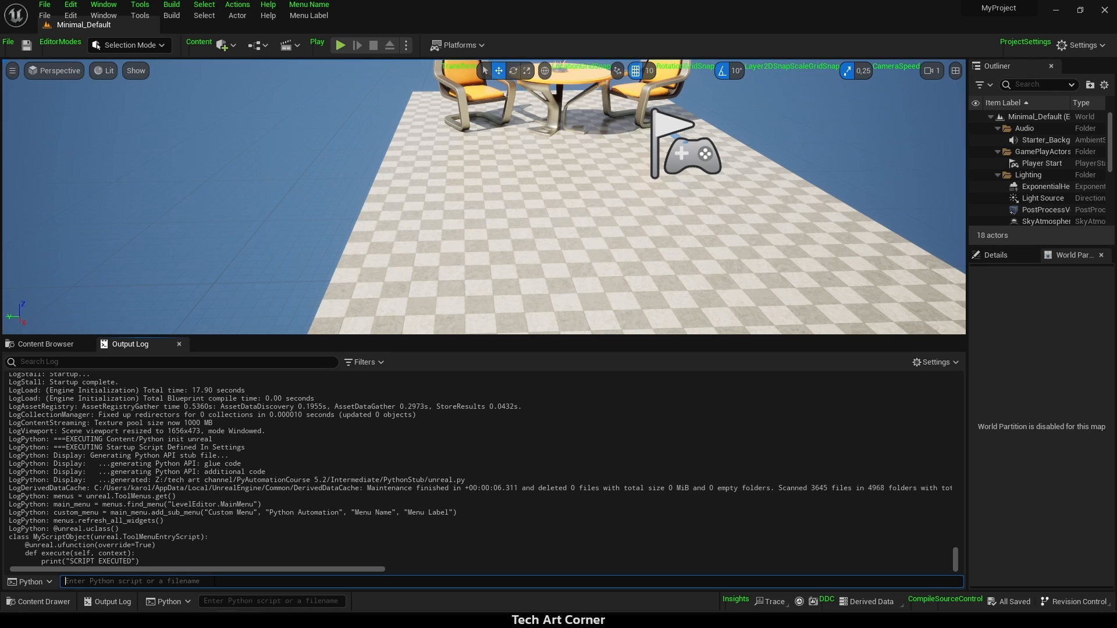
mouse_move(305, 148)
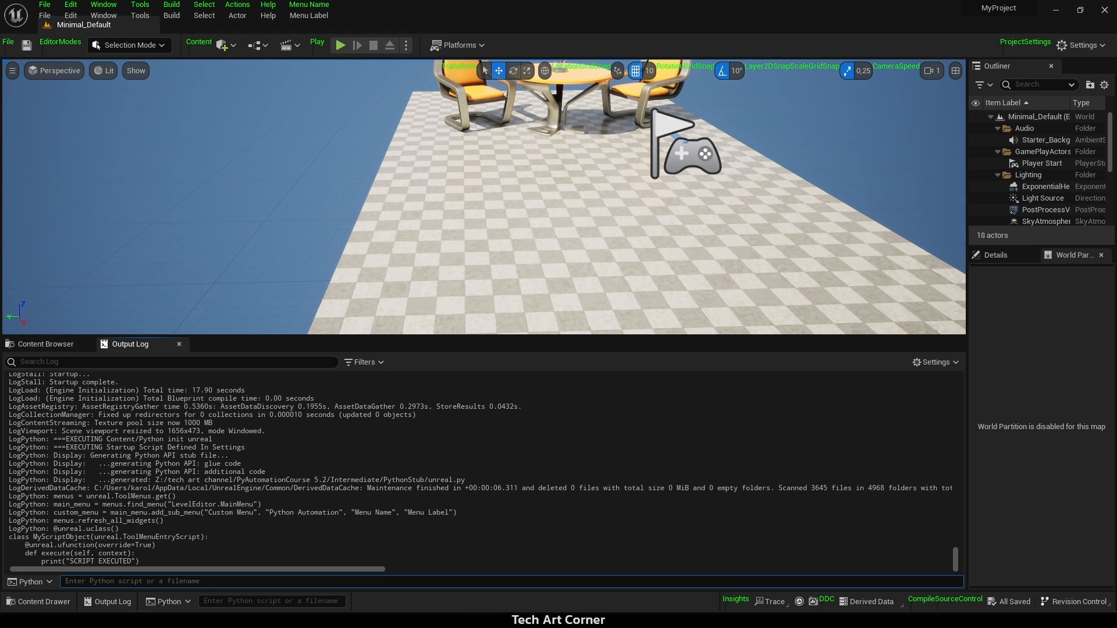
- Fetch LevelEditor.MainMenu.Edit into edit_menu and create script_object = MyScriptObject()
type("edit_menu = menus.find_menu(\"LevelEditor.MainMenu.Edit\")")
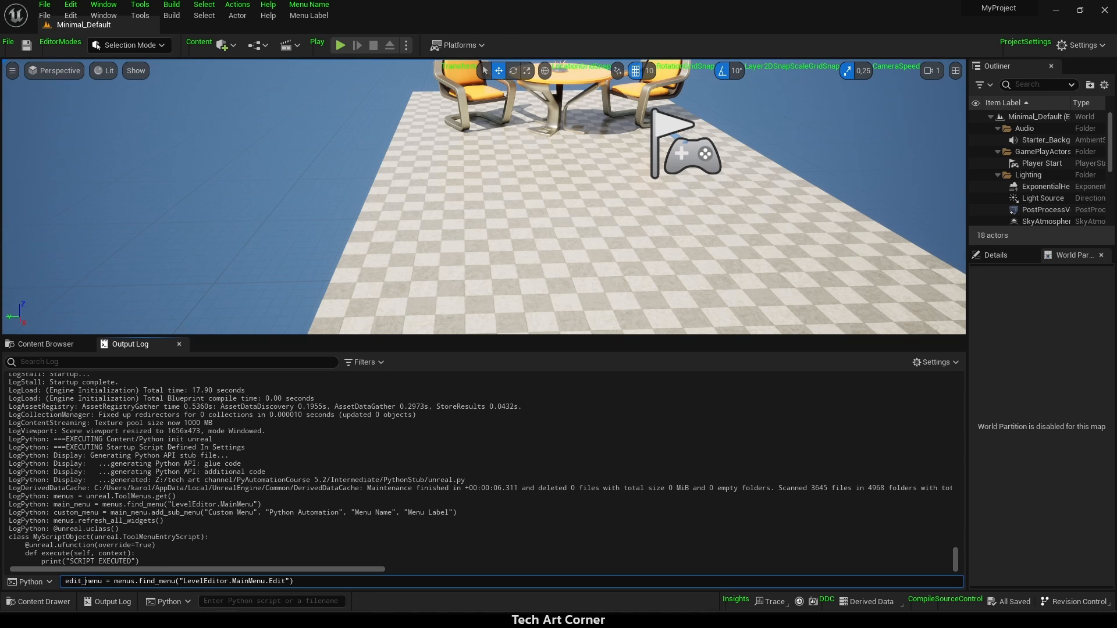
key("Return")
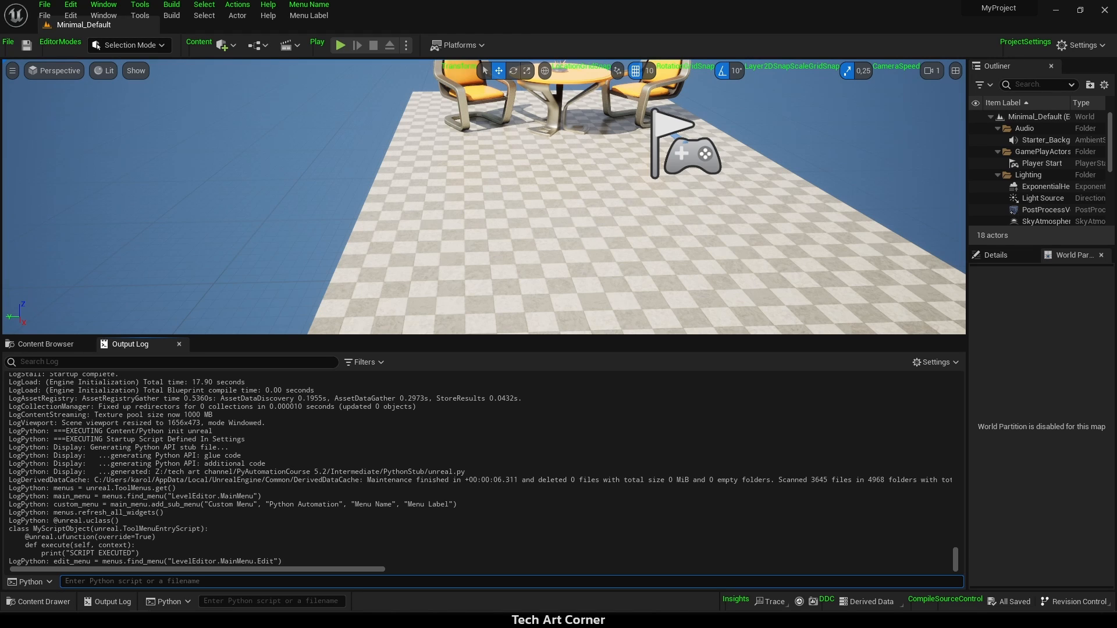
type("script_object = MyScriptObject()")
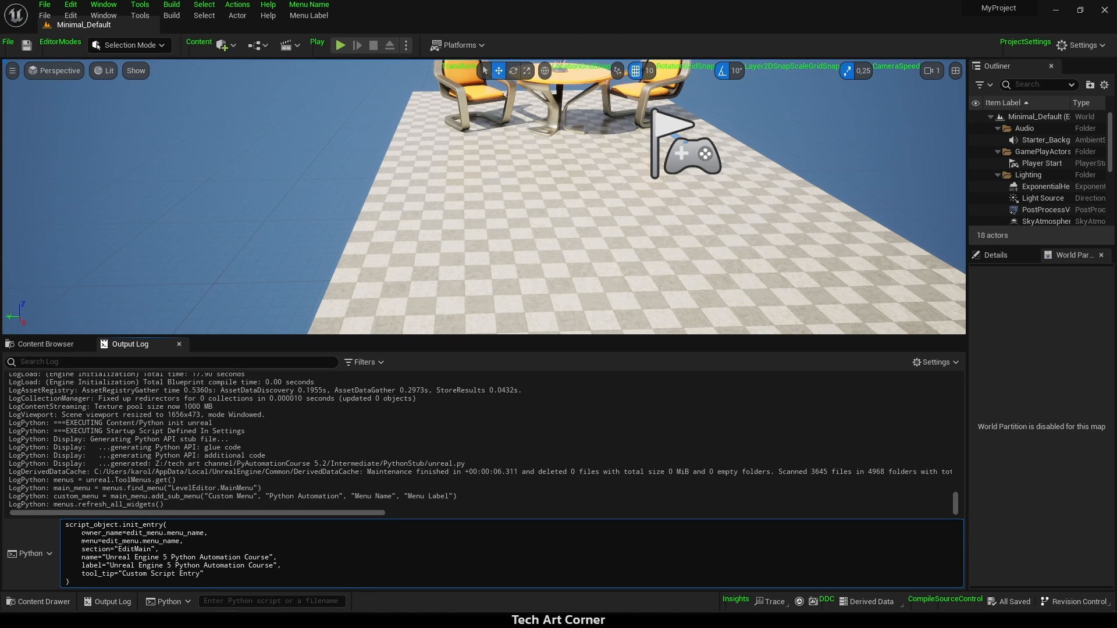
double_click(113, 557)
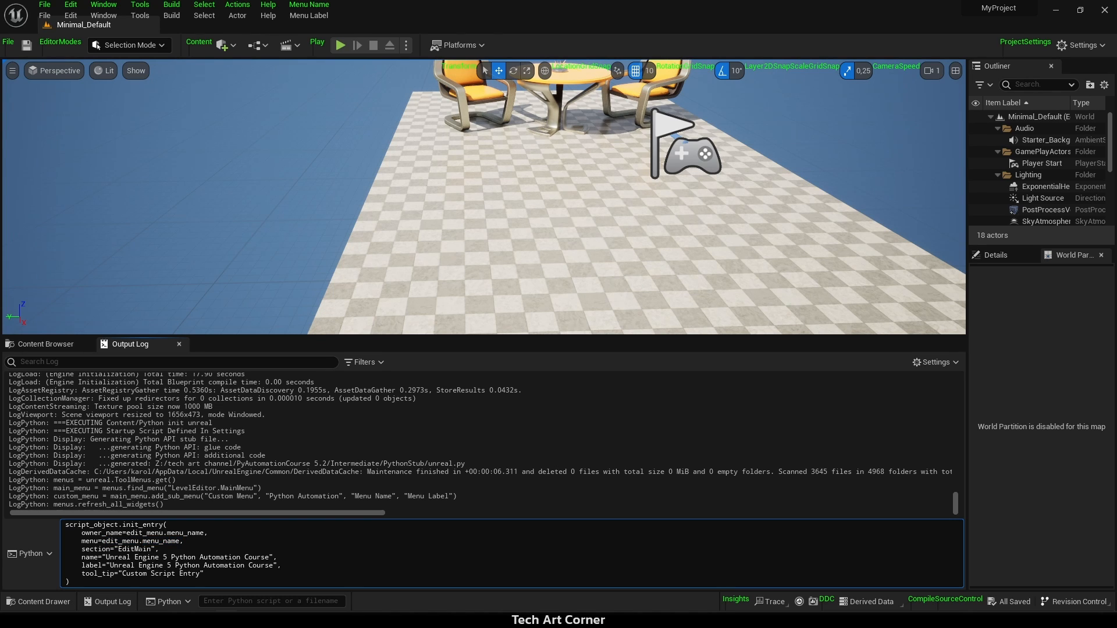
mouse_move(71, 4)
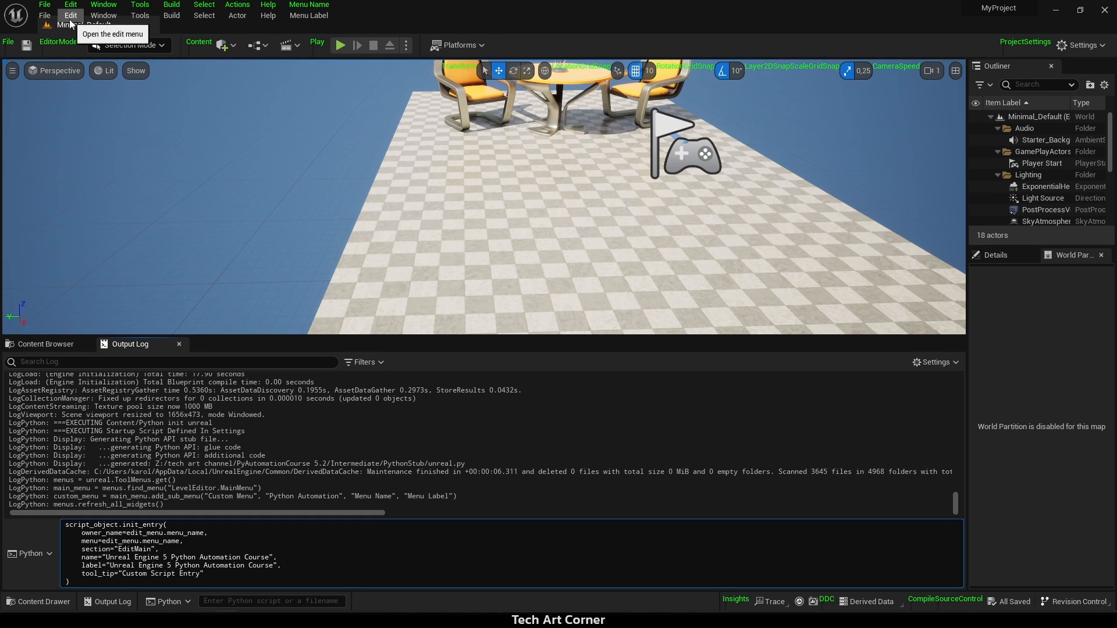
- Check the Edit menu for the custom course entry before and after registering it
left_click(70, 15)
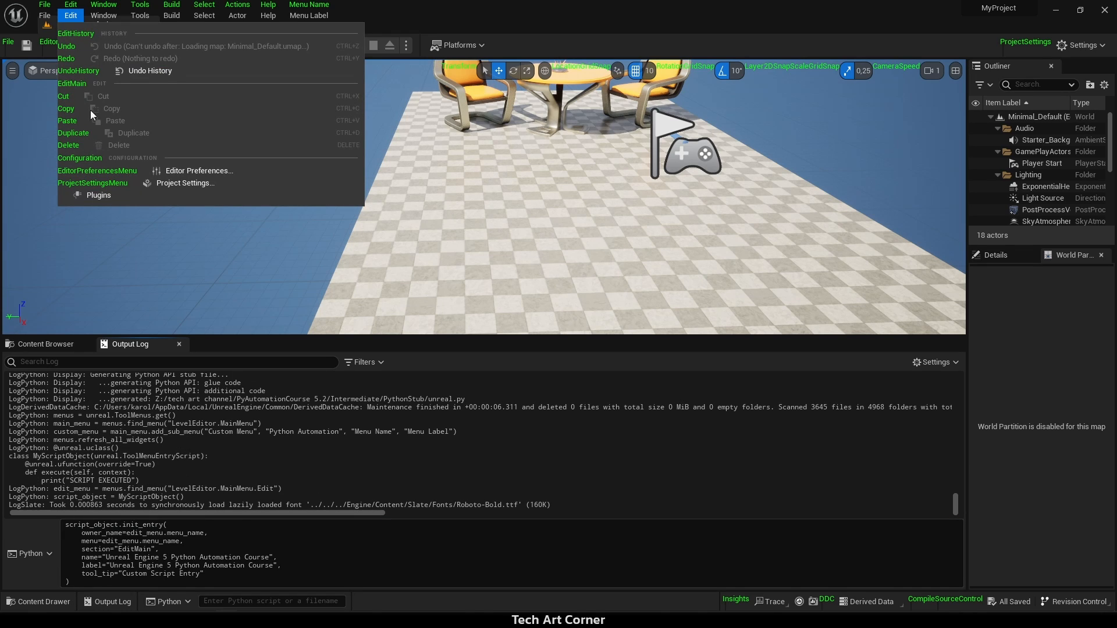
mouse_move(73, 88)
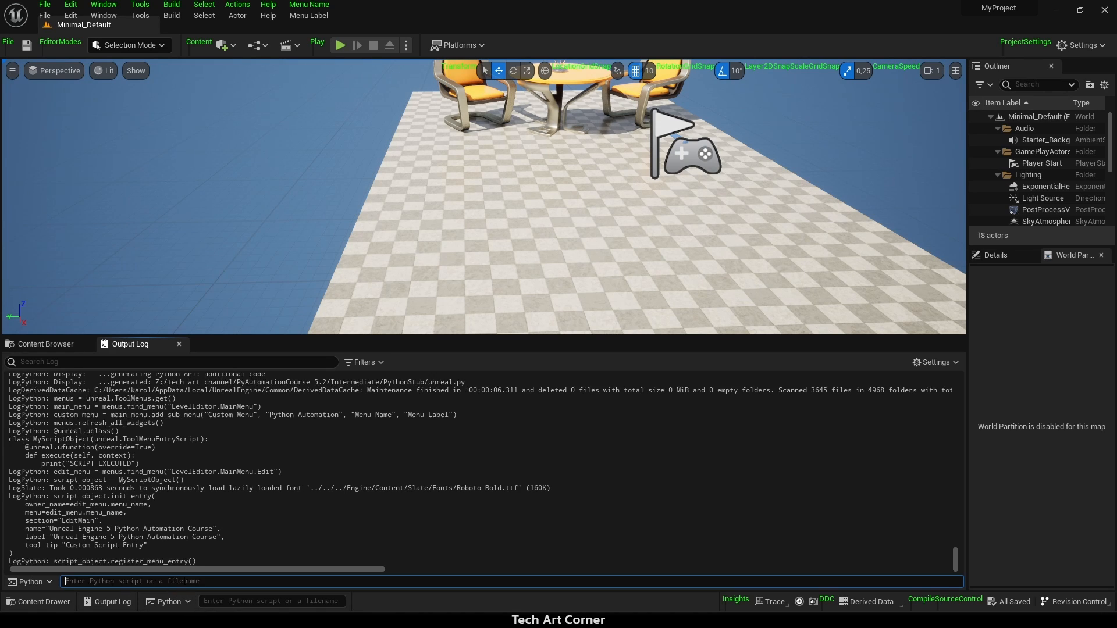
mouse_move(72, 5)
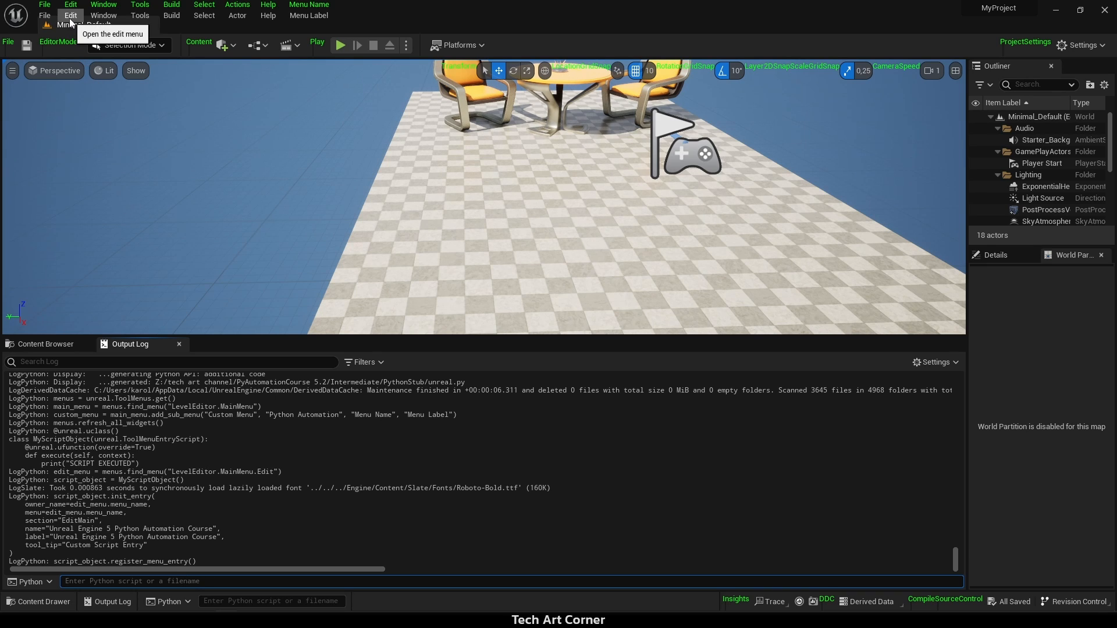
left_click(64, 4)
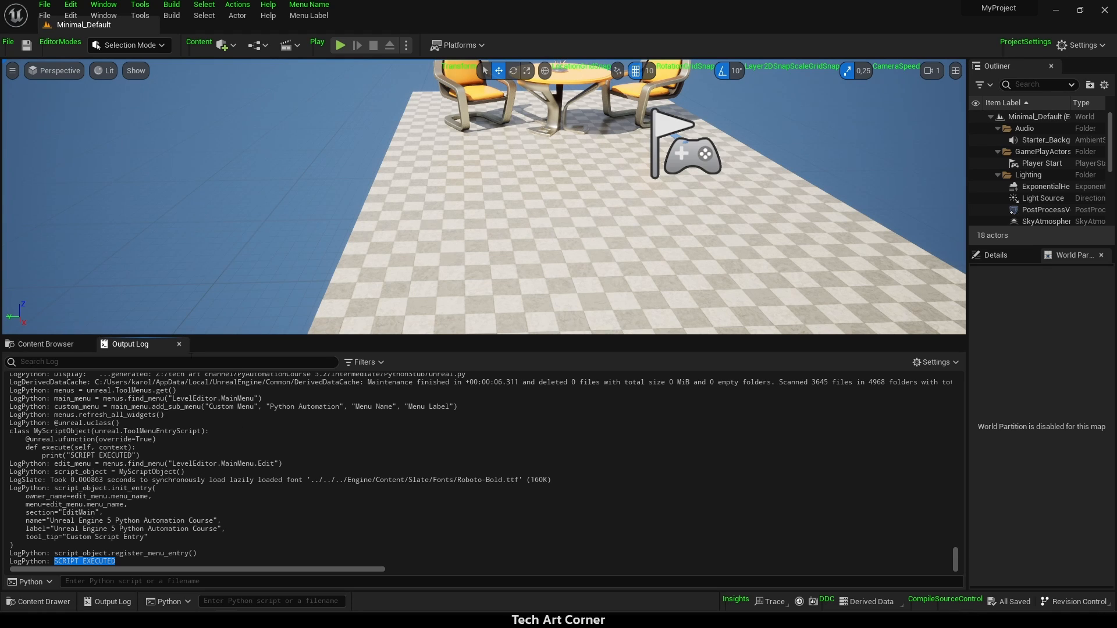
mouse_move(45, 344)
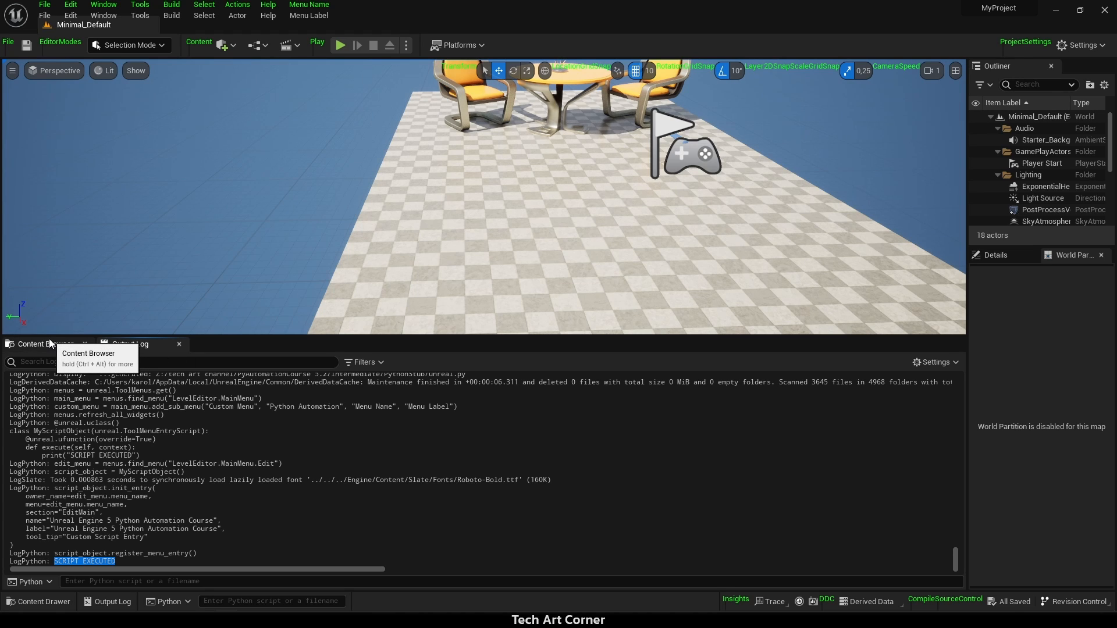
- In the Content Browser, open StarterContent and right-click Shape_Plane
left_click(46, 343)
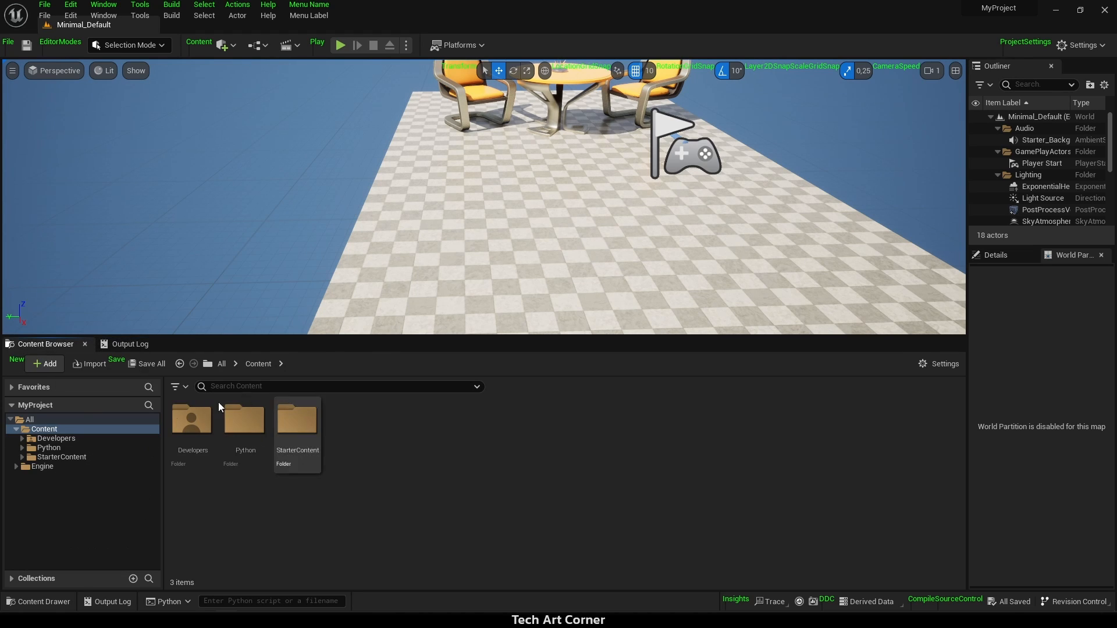
double_click(297, 420)
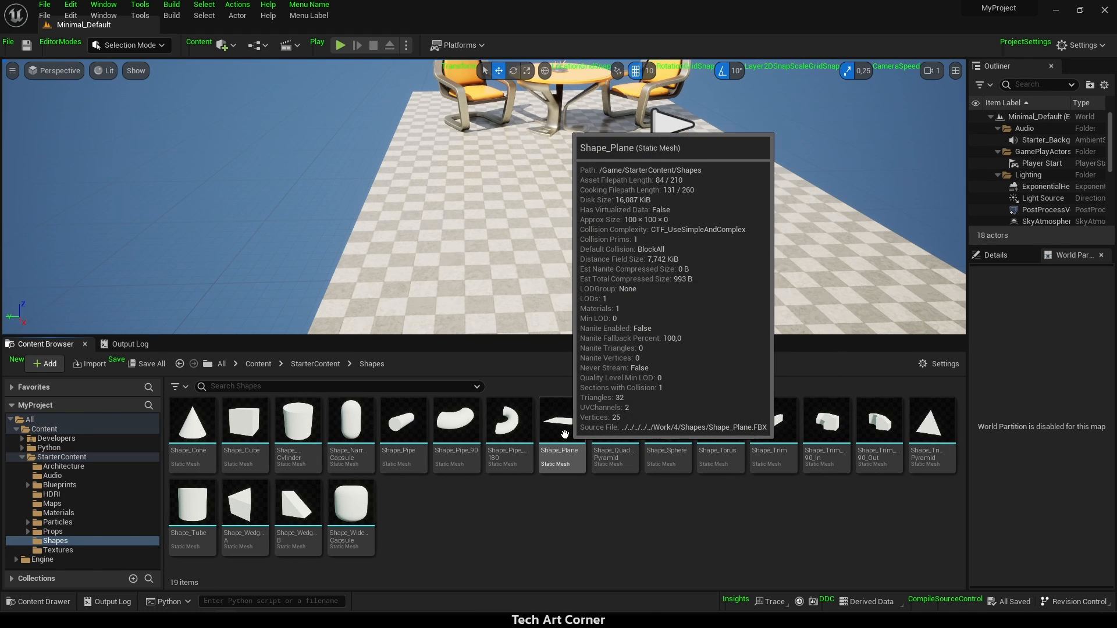
right_click(563, 419)
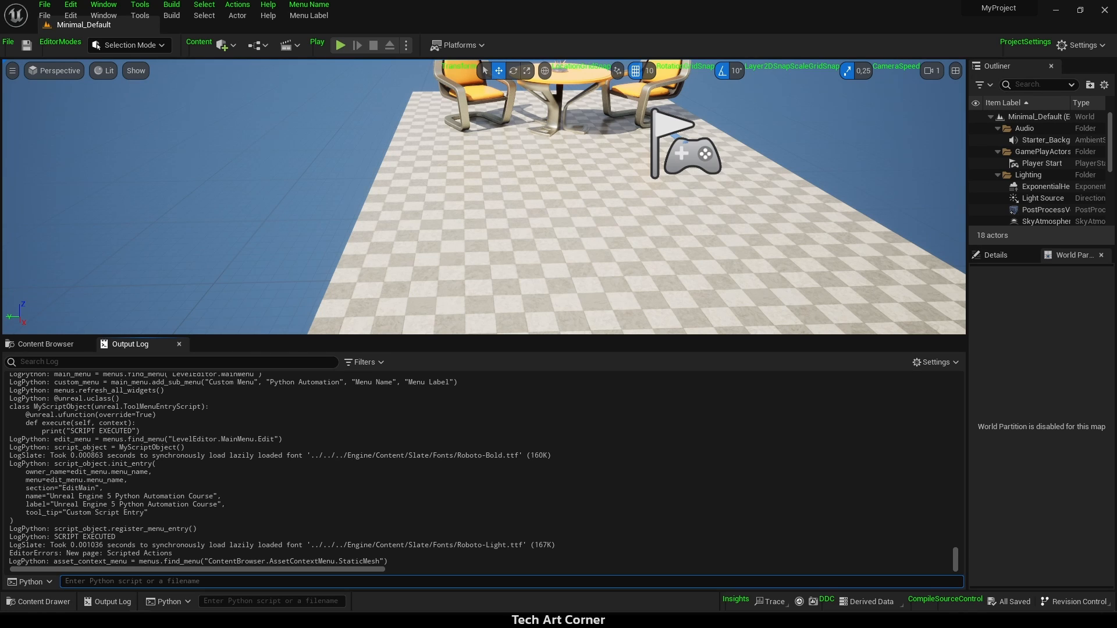
- Create script_object2 = MyScriptObject() in the Python console and select Shape_Plane
type("script_object2 = MyScriptObject()")
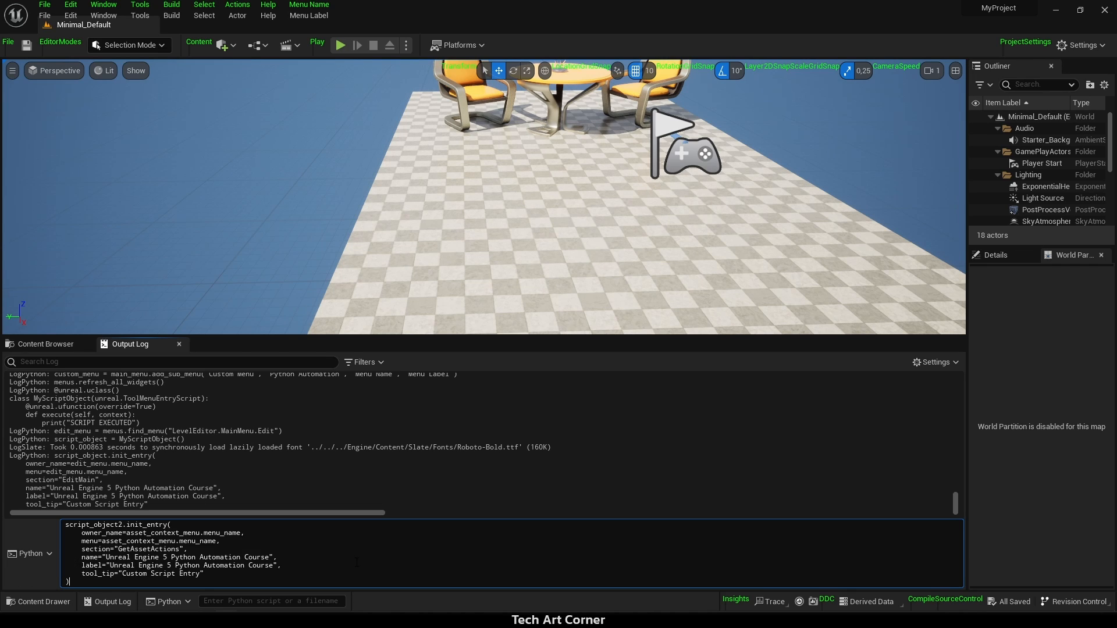
double_click(145, 549)
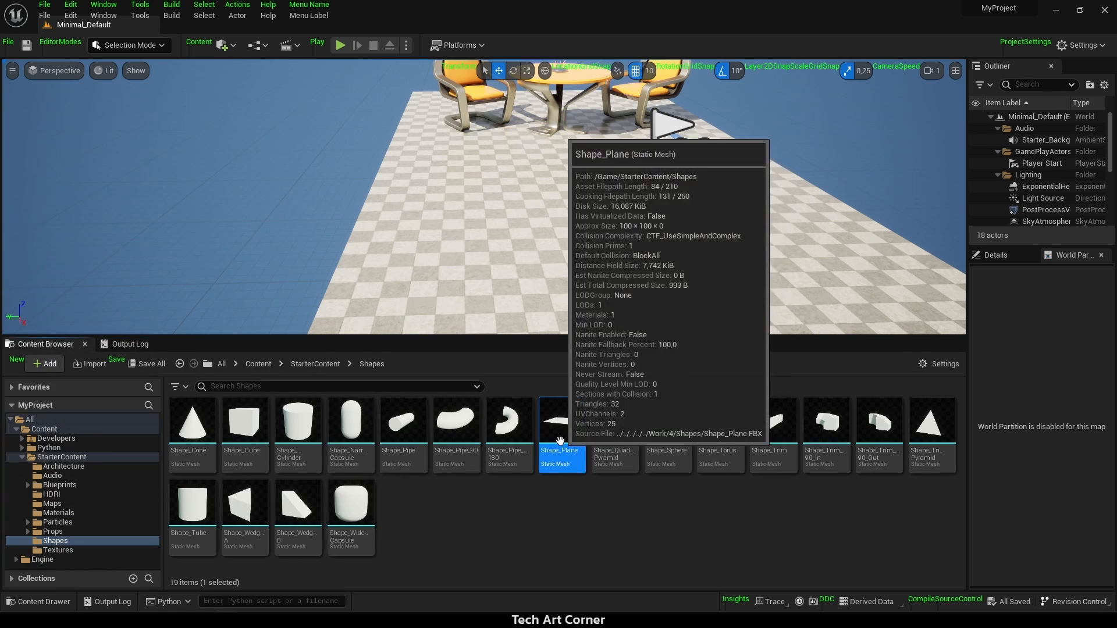
- Open Shape_Plane's context menu to inspect its GetAssetActions section
right_click(559, 441)
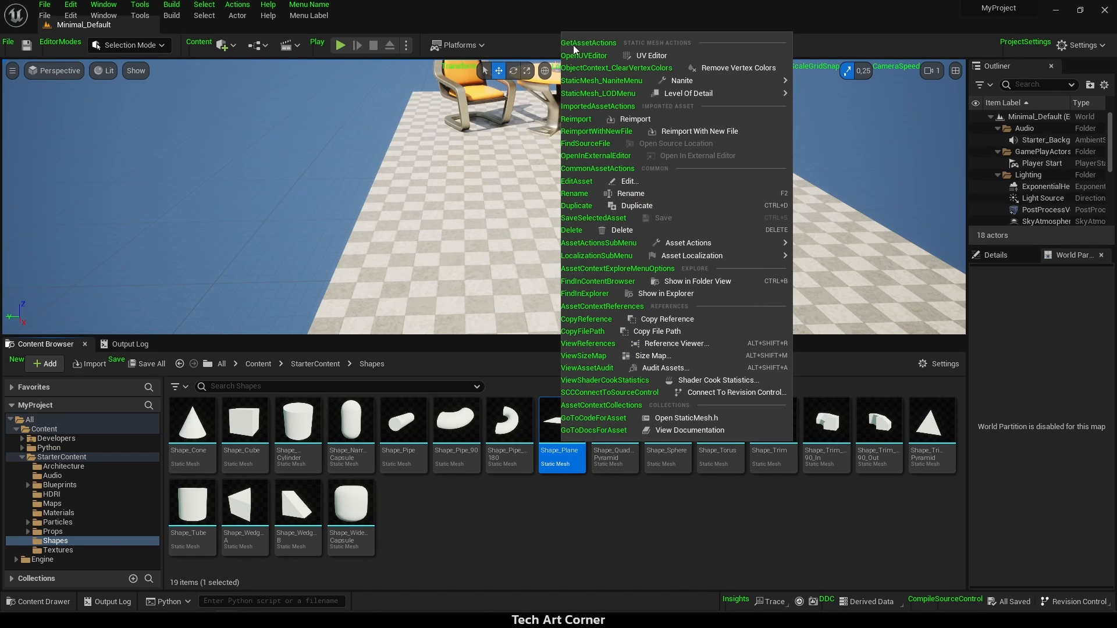
mouse_move(586, 153)
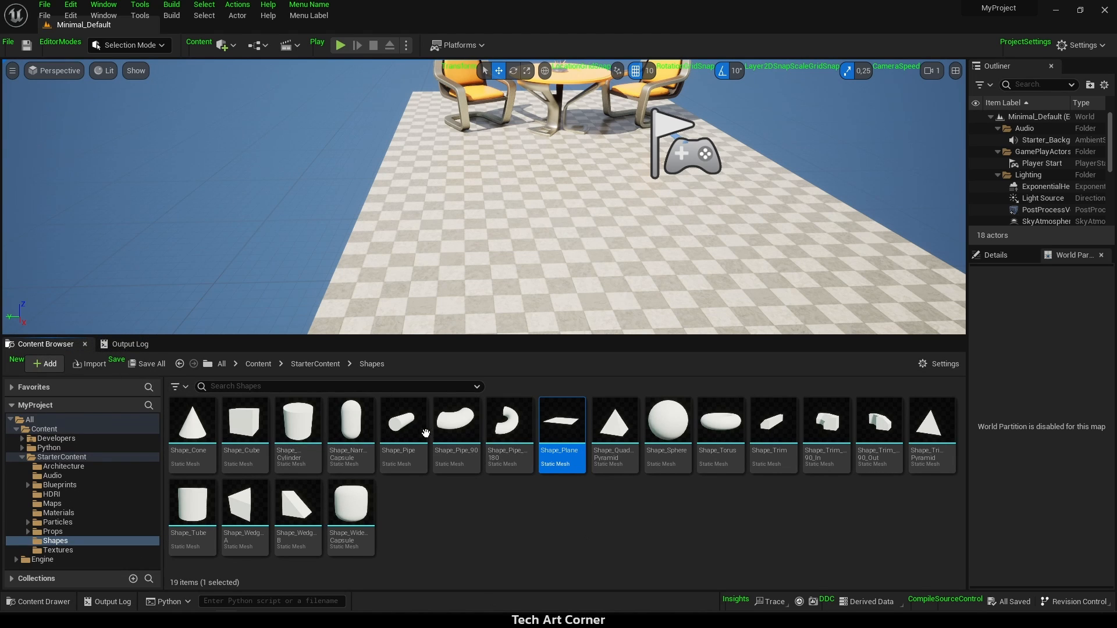
- Run the course entry on Shape_Pipe_180 and confirm SCRIPT EXECUTED in the Output Log
right_click(509, 419)
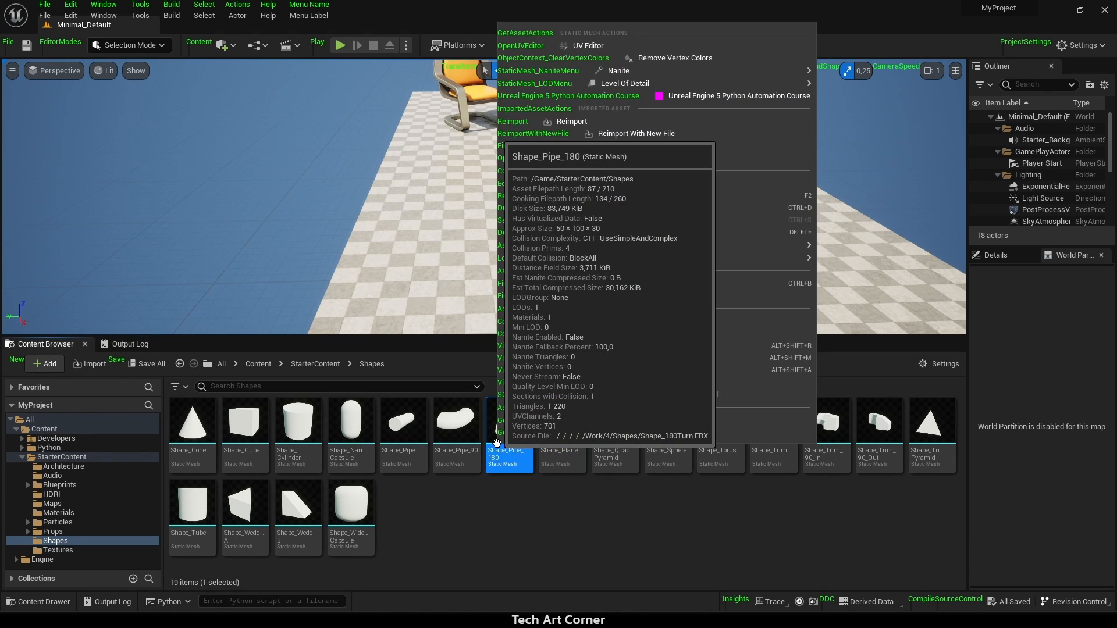
mouse_move(737, 101)
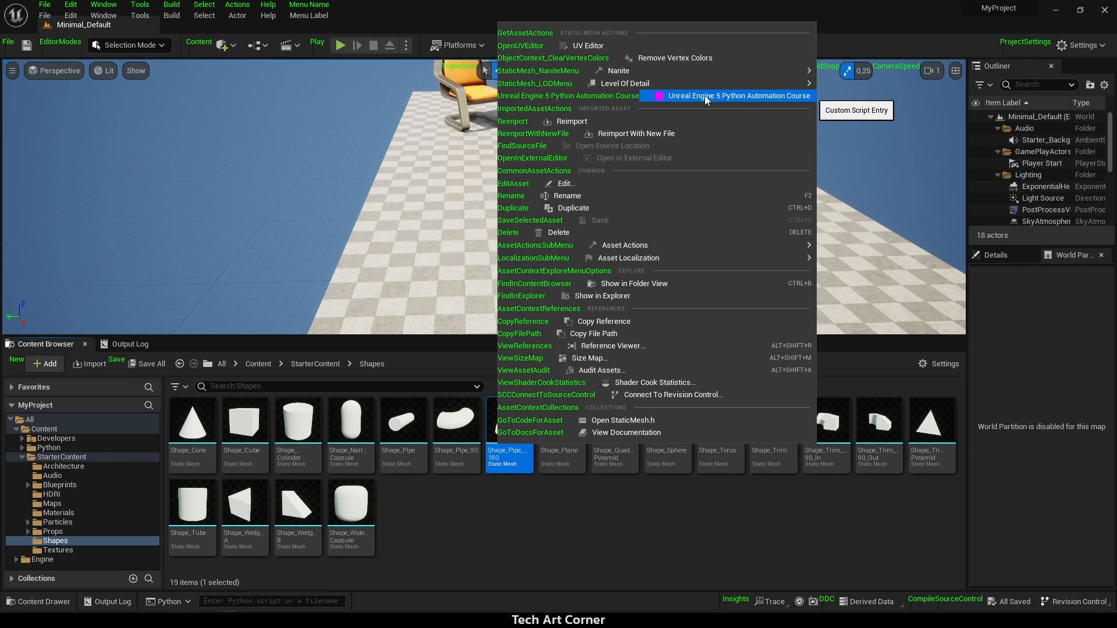
mouse_move(676, 101)
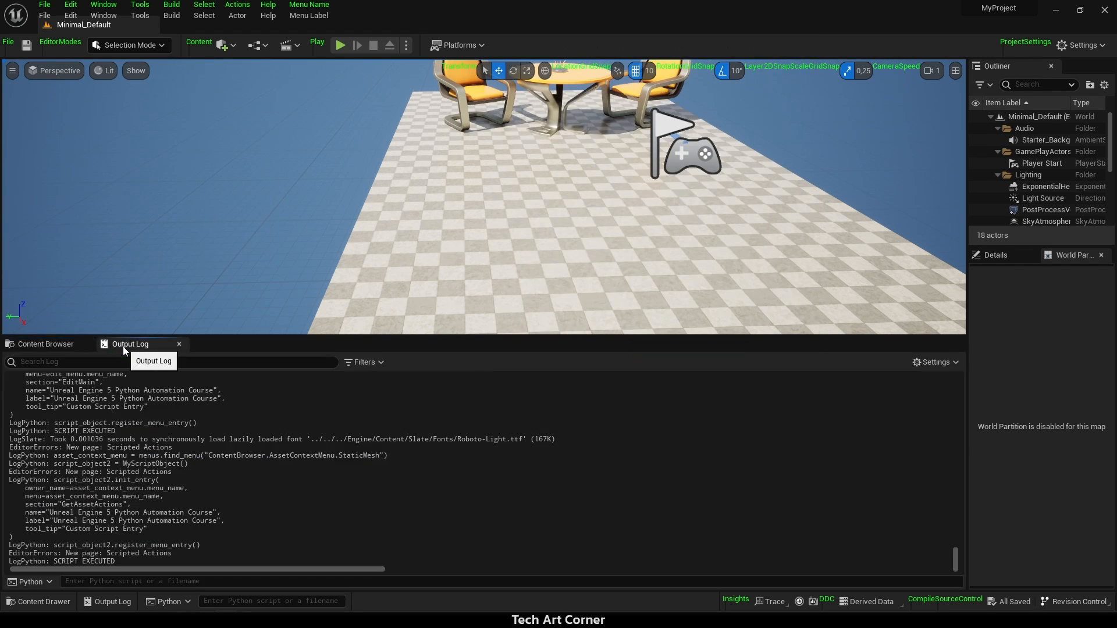
double_click(78, 562)
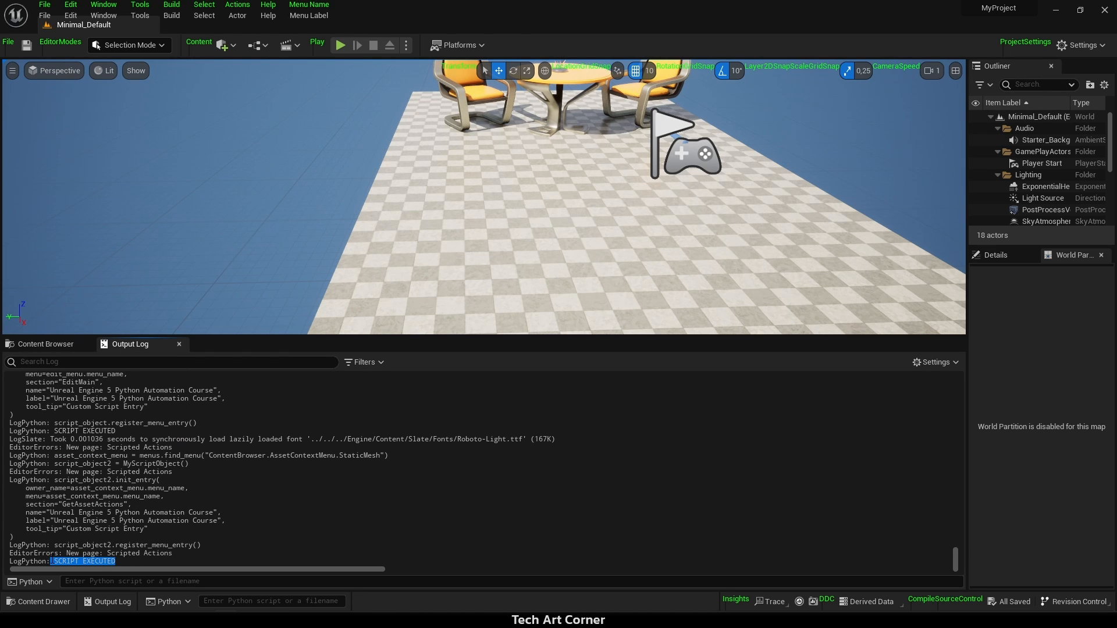
left_click(45, 344)
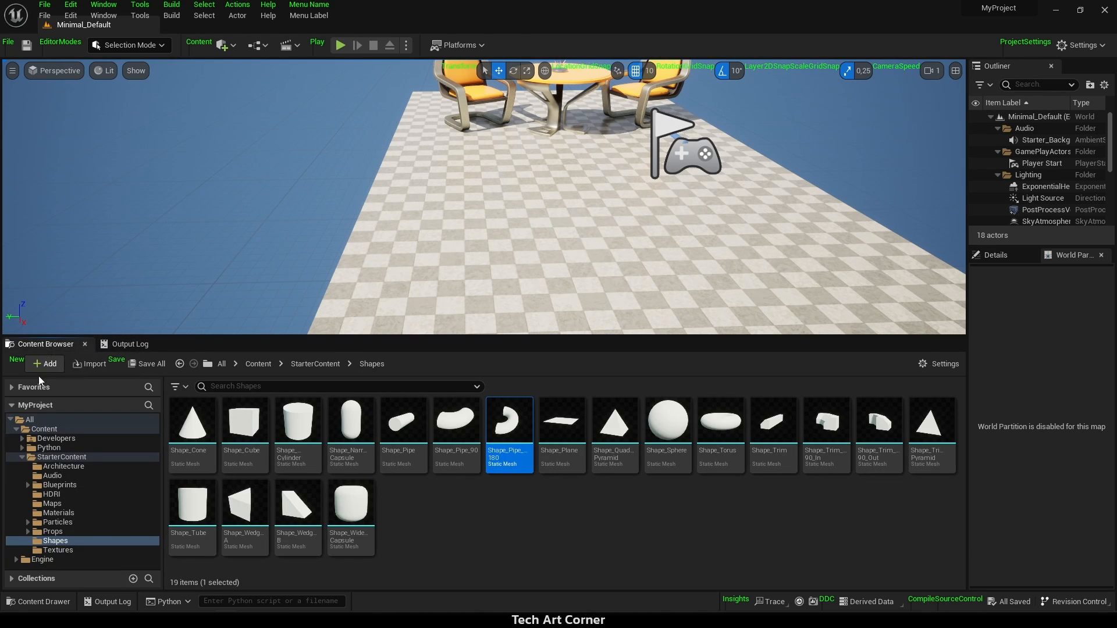
- Select the level actors using M_Basic_Wall from StarterContent > Materials
left_click(57, 512)
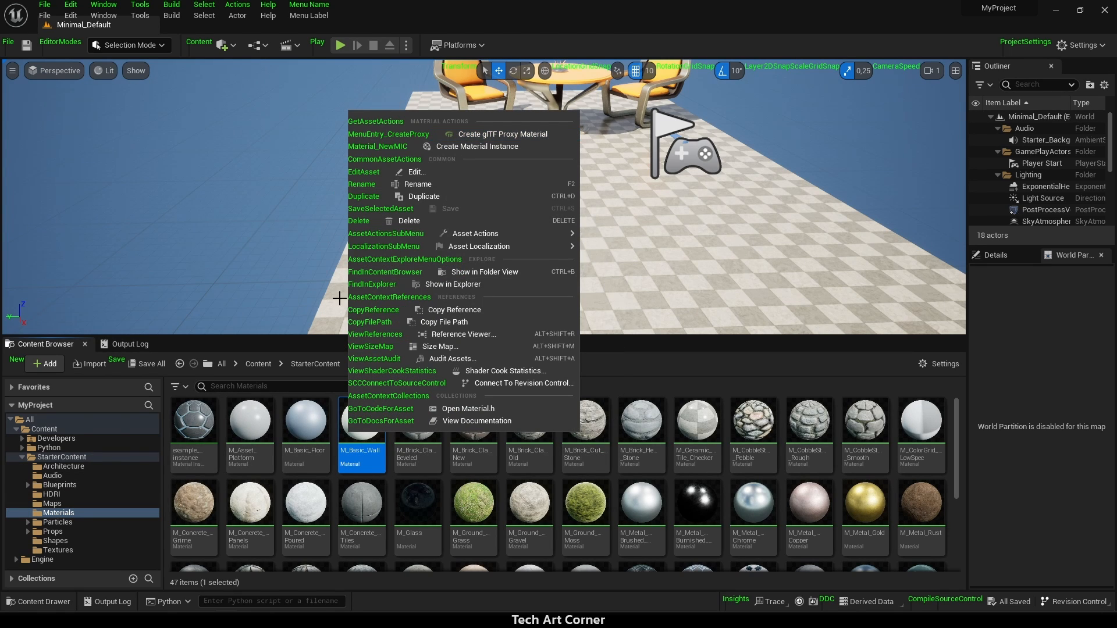
mouse_move(497, 233)
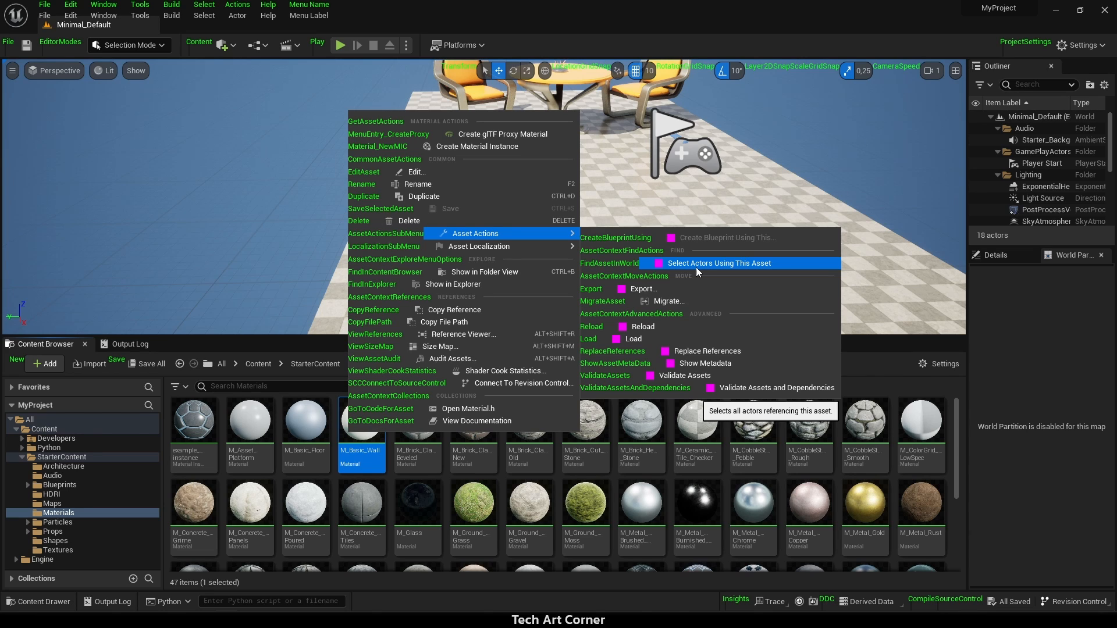
left_click(719, 263)
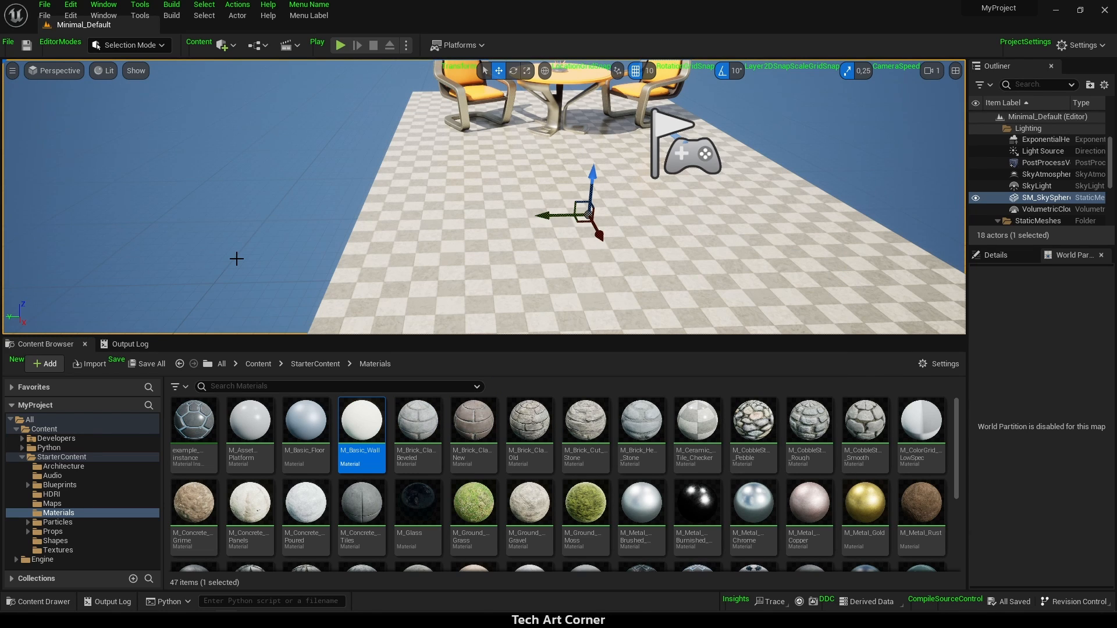